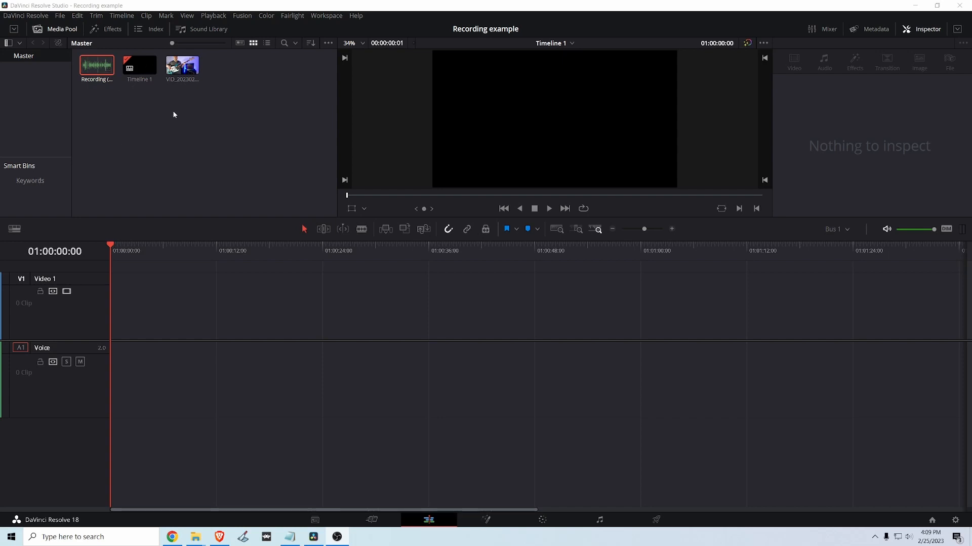
# Select the bass performance video and the external audio recording in the Media Pool.
pyautogui.click(182, 66)
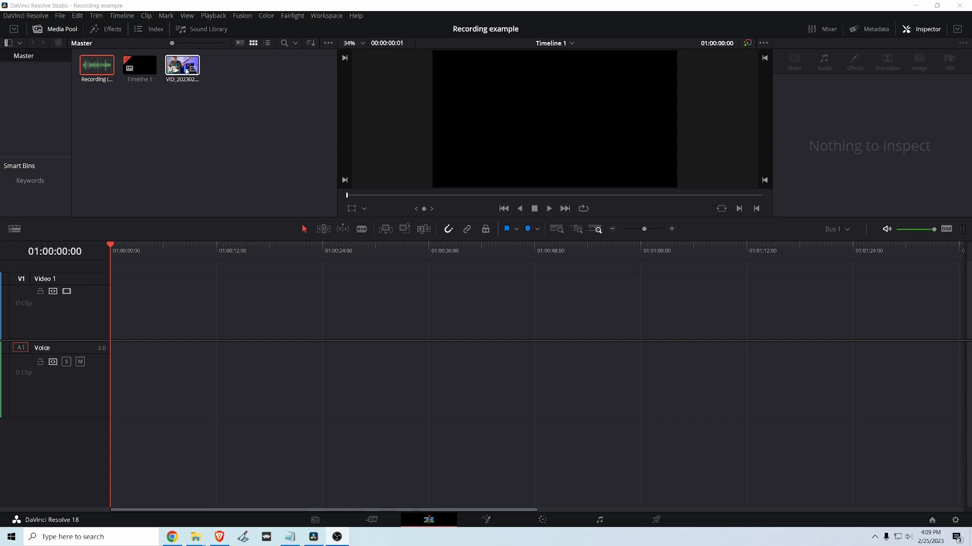
pyautogui.click(97, 65)
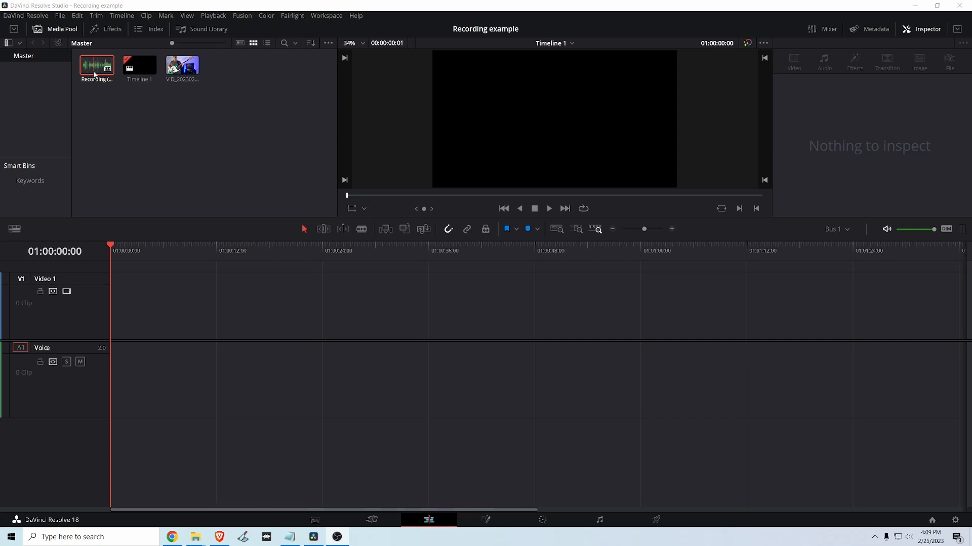
pyautogui.click(181, 66)
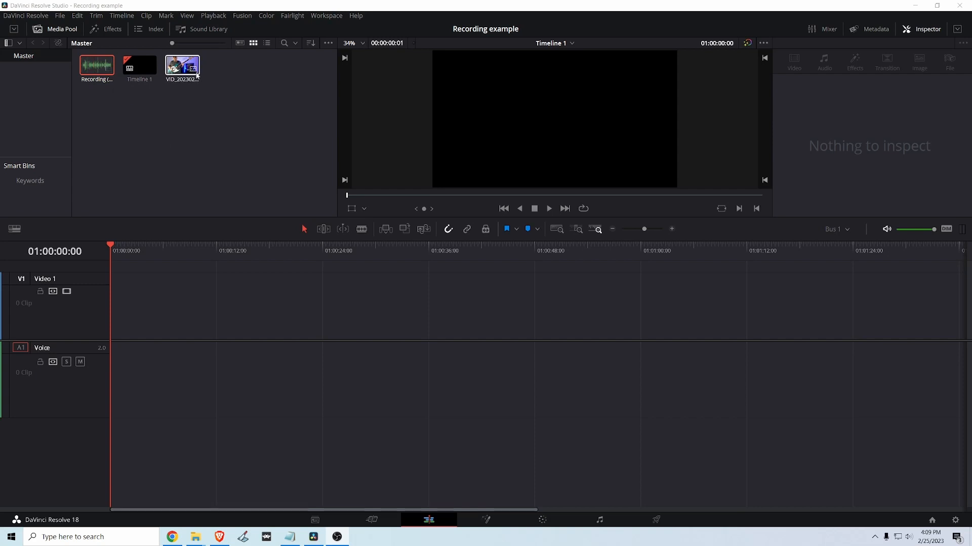
pyautogui.moveTo(192, 71)
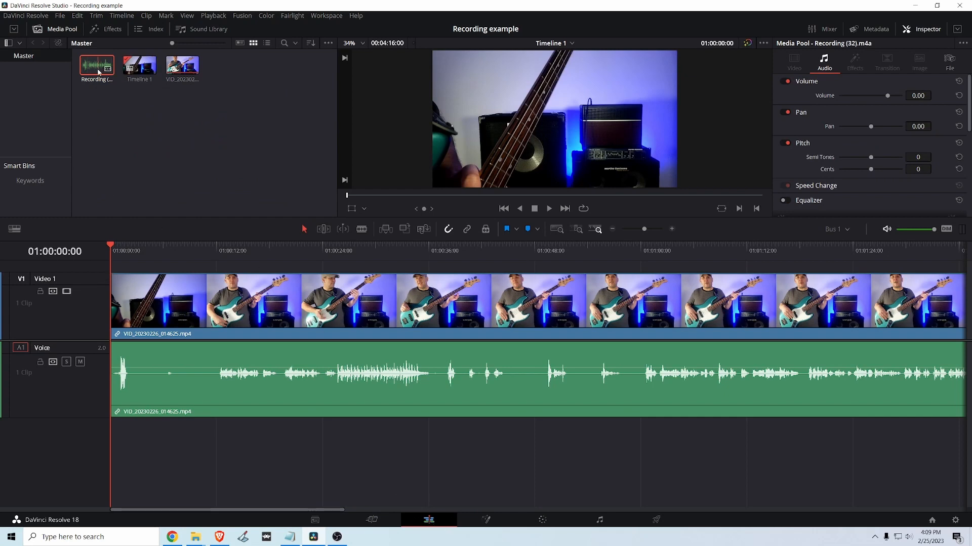
# Drop the external recording at the timeline start on a new audio track, then scrub mid-performance.
pyautogui.moveTo(96, 66); pyautogui.dragTo(205, 465)
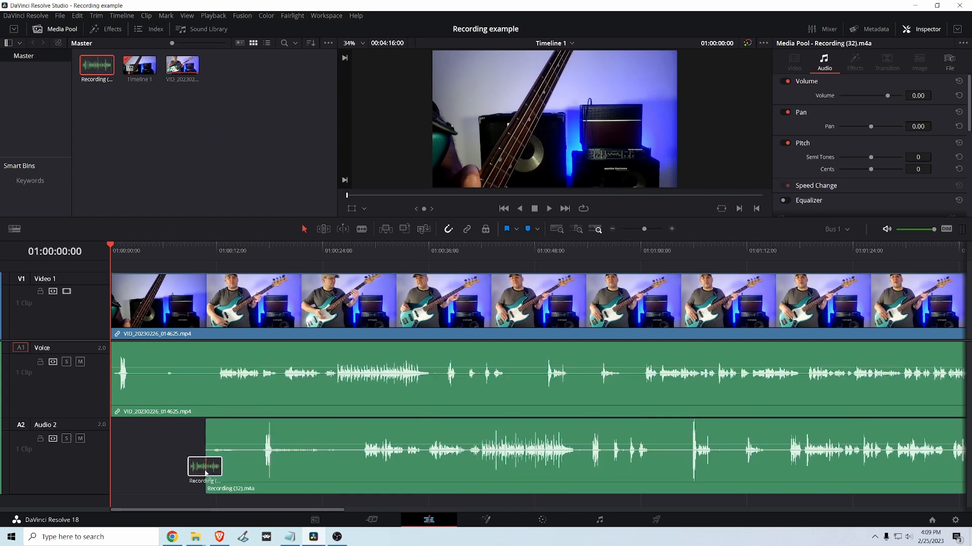
pyautogui.moveTo(205, 465); pyautogui.dragTo(122, 473)
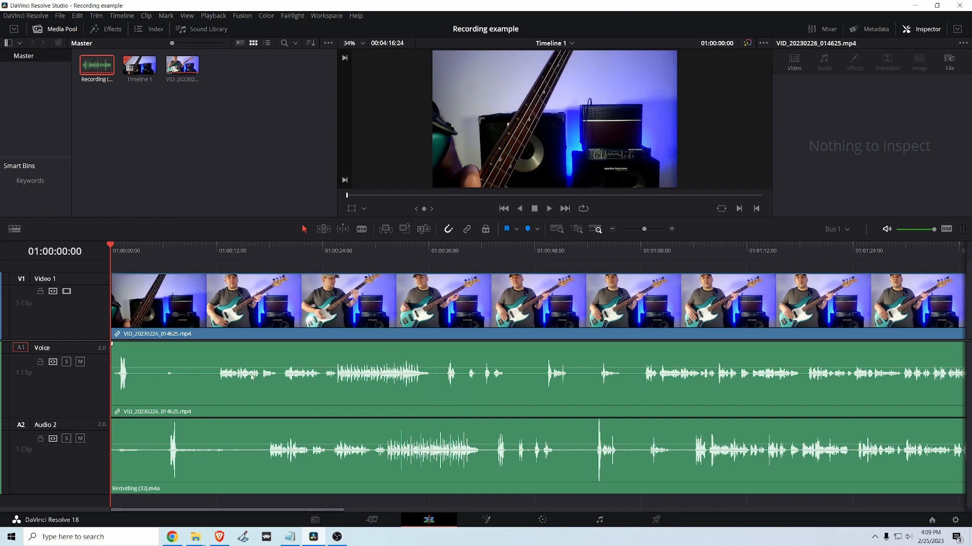
pyautogui.moveTo(305, 513)
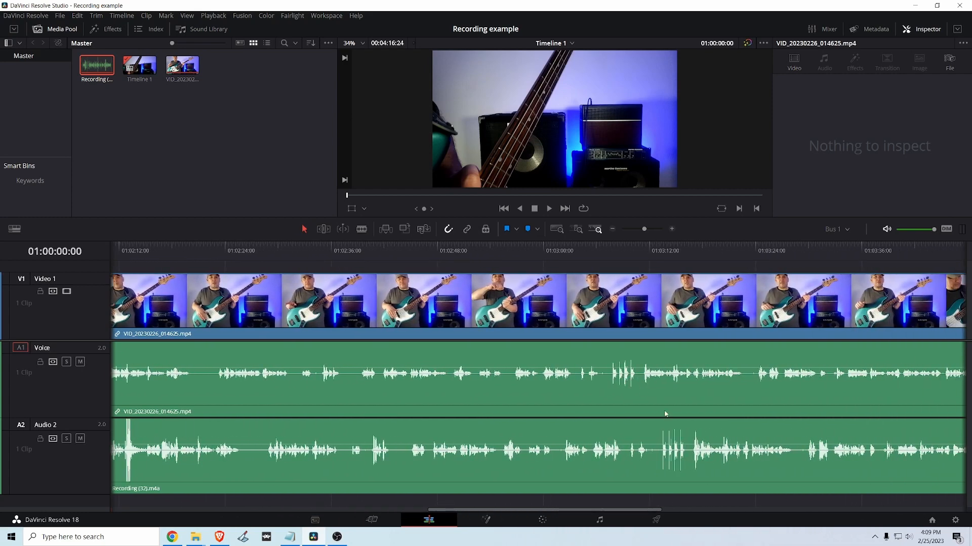
pyautogui.moveTo(608, 249)
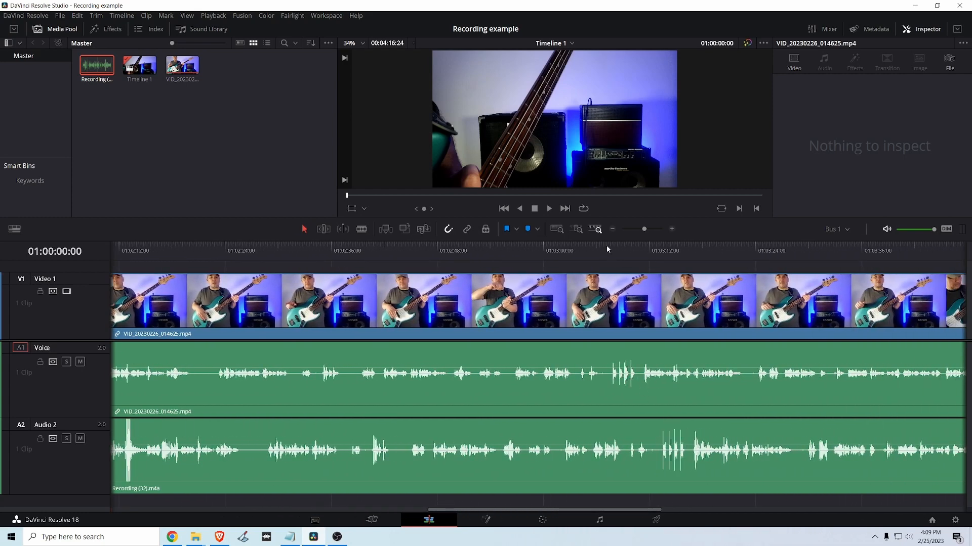
pyautogui.click(607, 249)
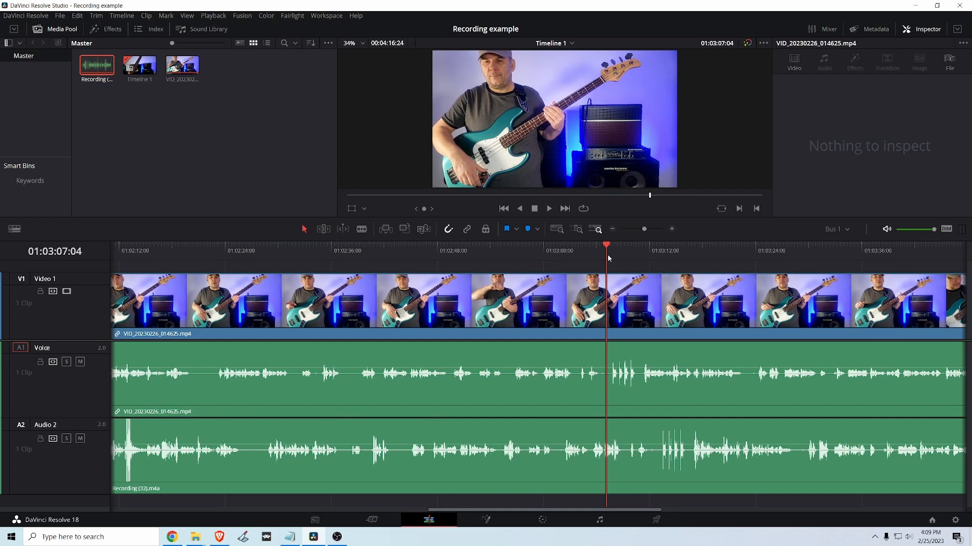
pyautogui.click(548, 208)
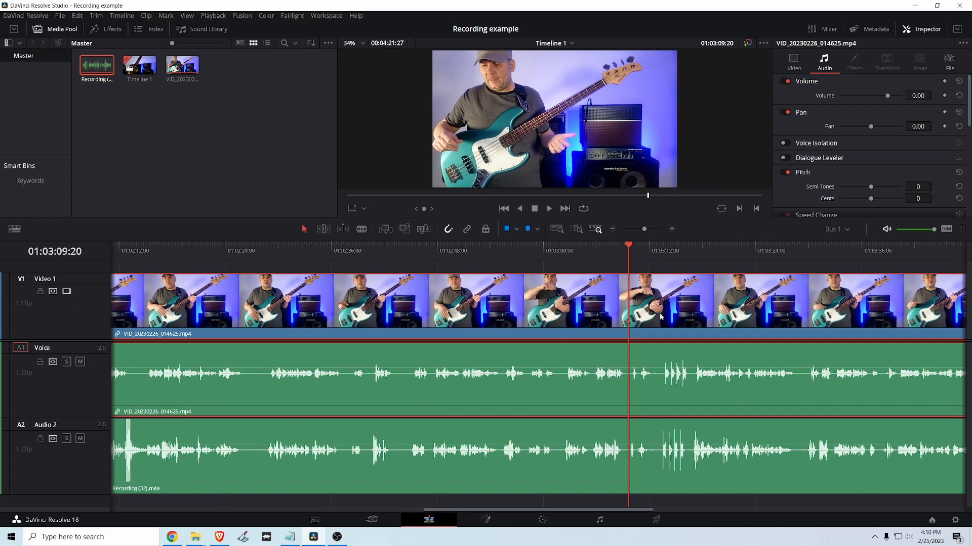
pyautogui.moveTo(696, 363)
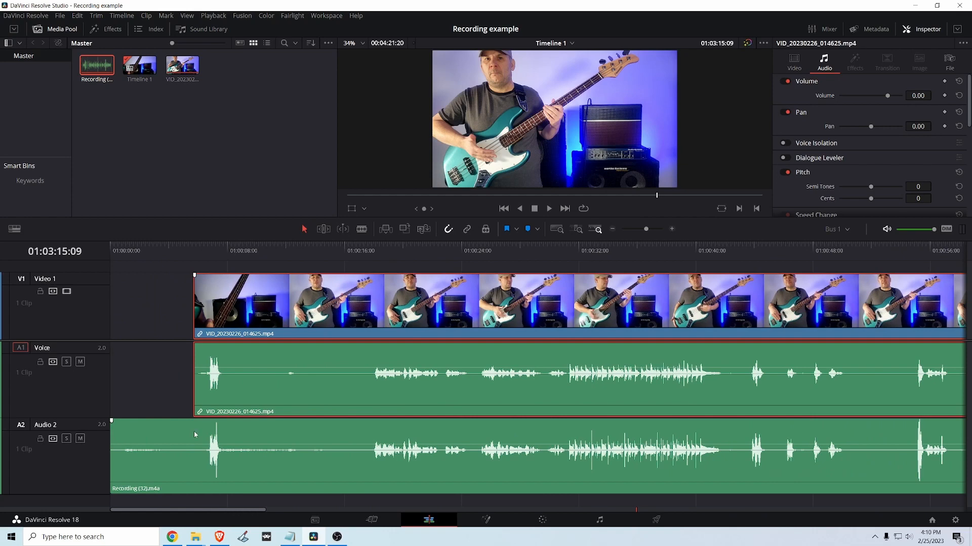
# Position the playhead around 13 seconds into the synced clips.
pyautogui.click(385, 251)
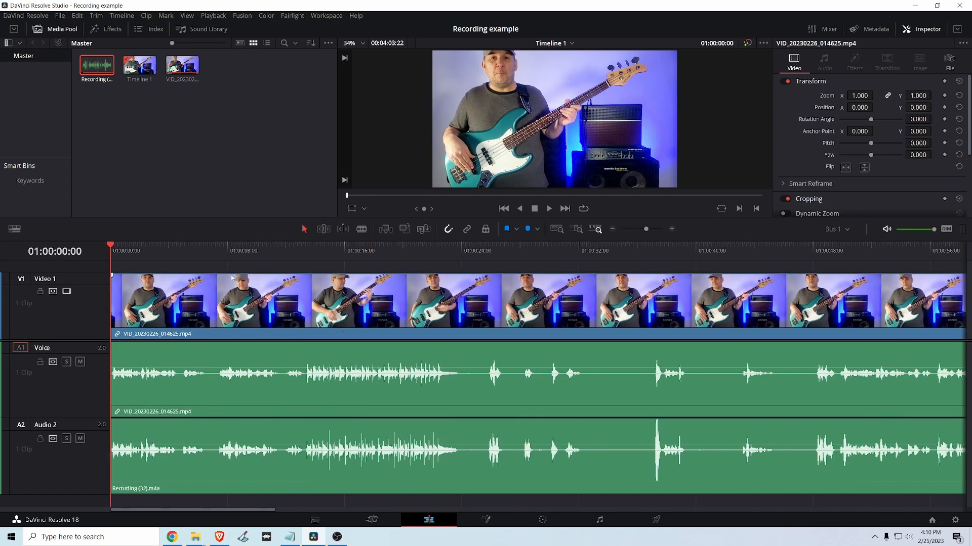
pyautogui.click(304, 251)
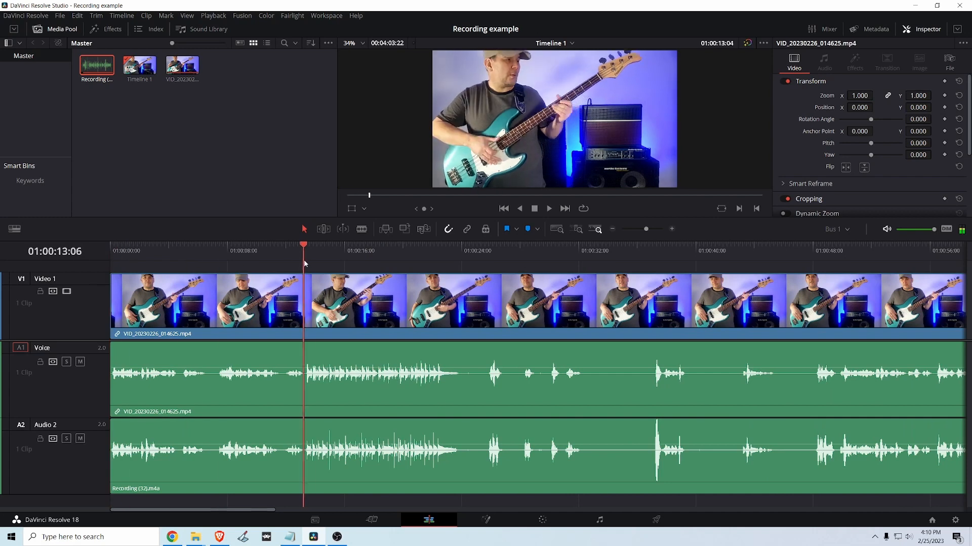
pyautogui.click(425, 246)
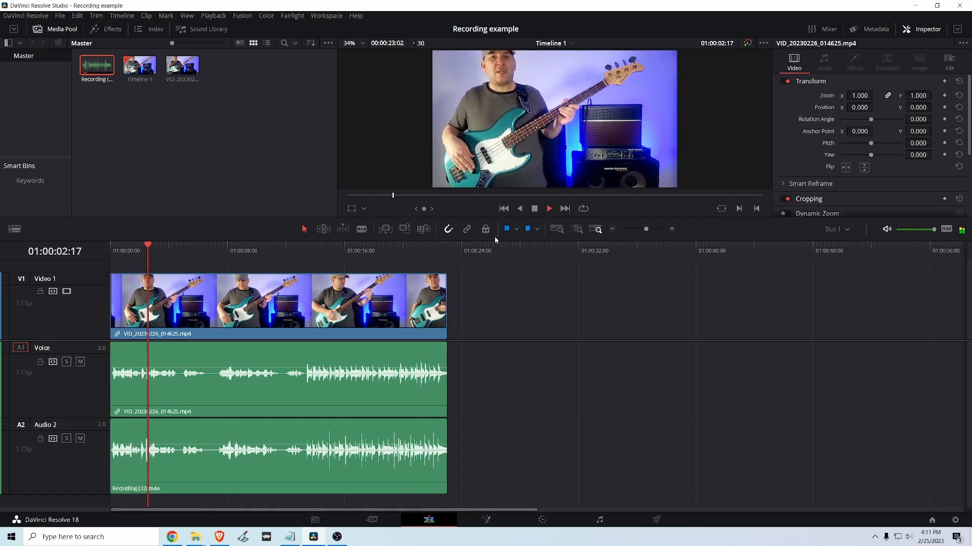
# Play and stop the timeline, jumping to about 12 seconds.
pyautogui.click(549, 208)
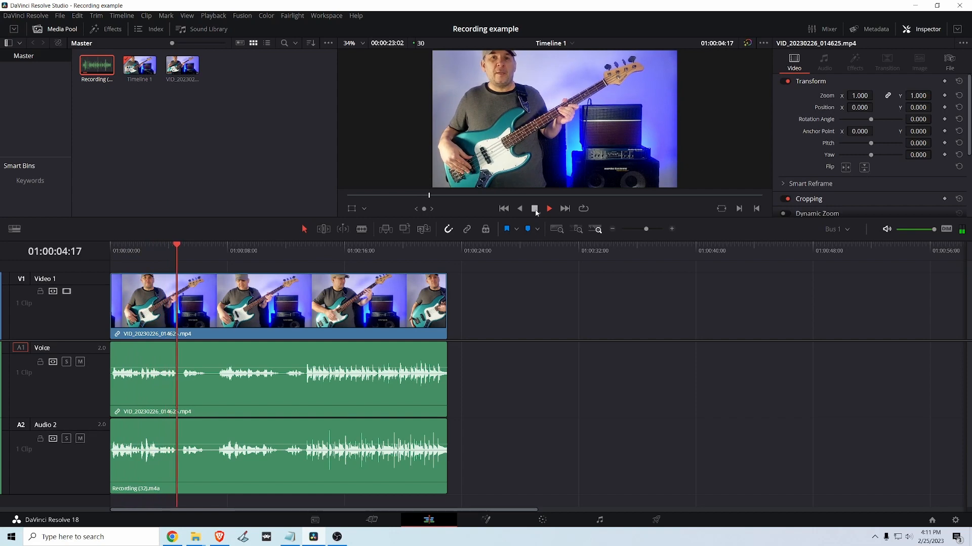
pyautogui.click(534, 208)
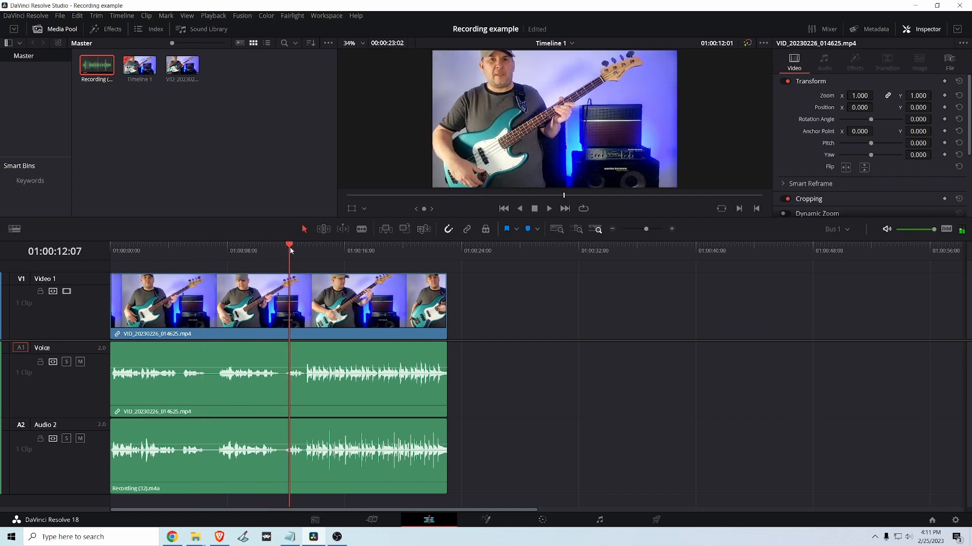
pyautogui.click(549, 208)
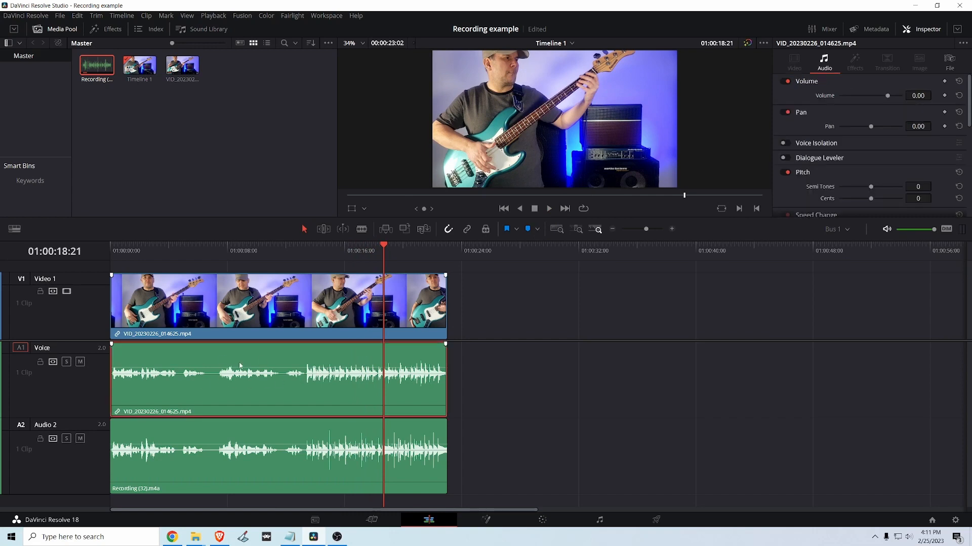
pyautogui.moveTo(256, 363)
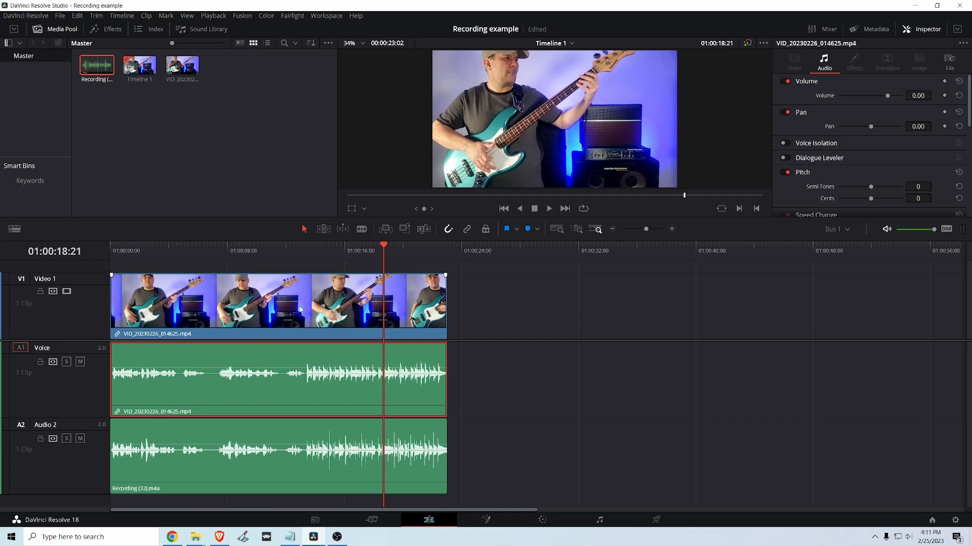
# Delete the Voice track holding the camera audio.
pyautogui.click(793, 61)
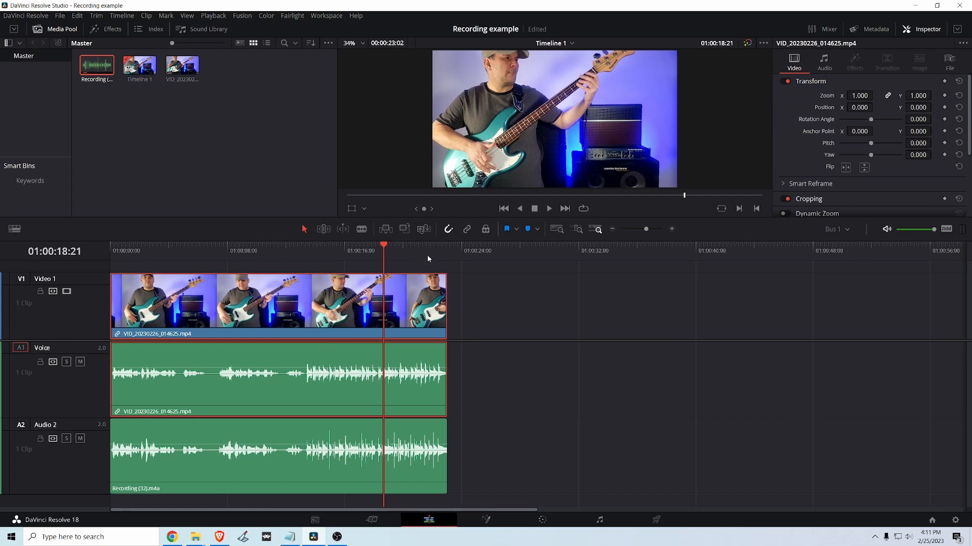
pyautogui.moveTo(466, 229)
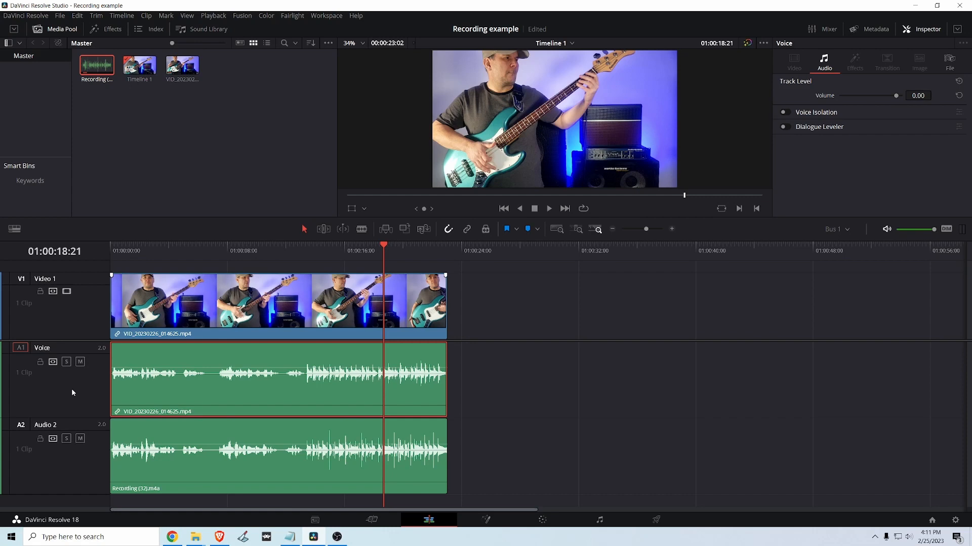
pyautogui.rightClick(73, 393)
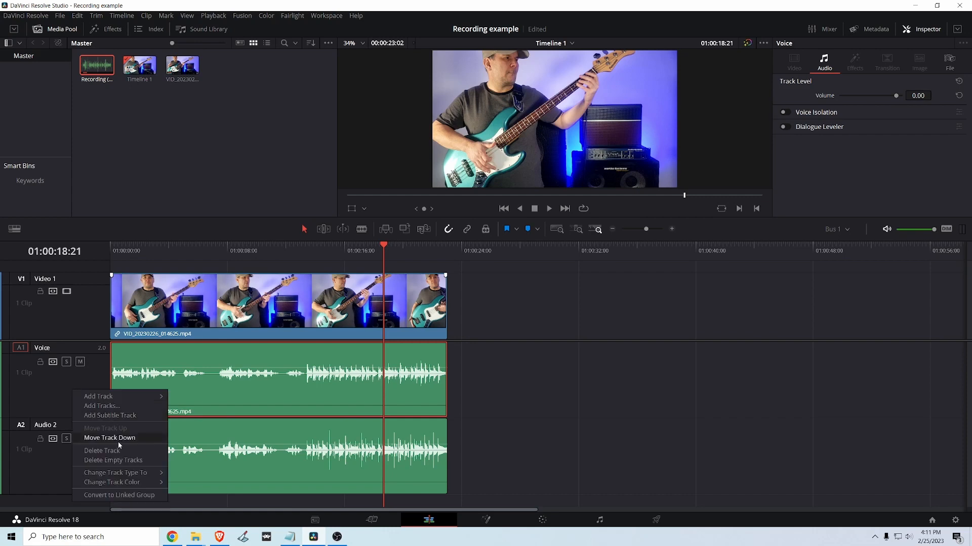
pyautogui.click(101, 451)
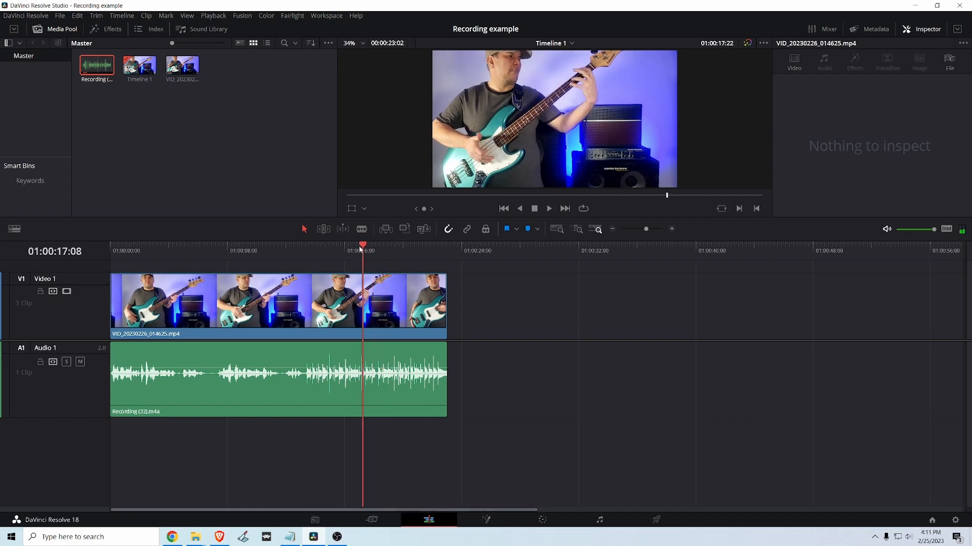
# Stop playback around 20 seconds and select the recording clip on the timeline.
pyautogui.click(121, 243)
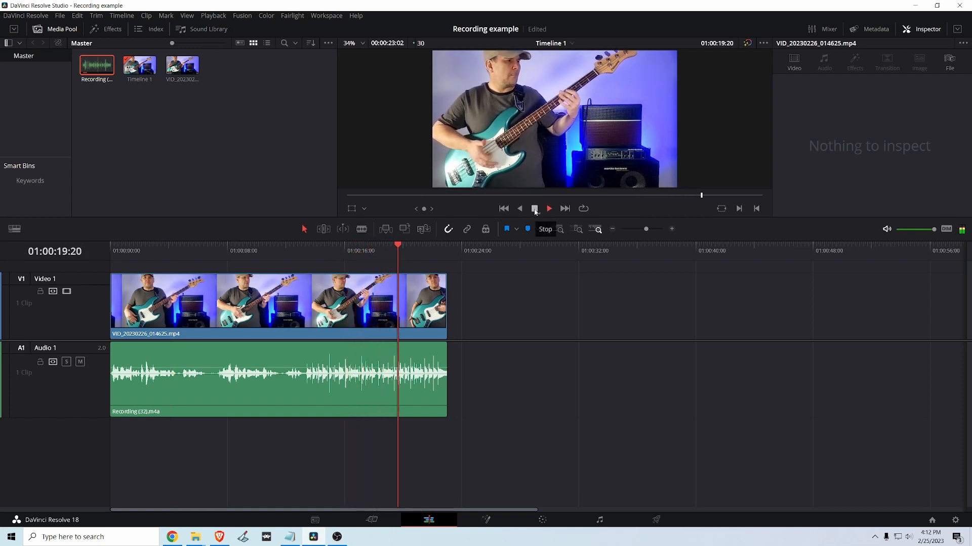
pyautogui.click(534, 208)
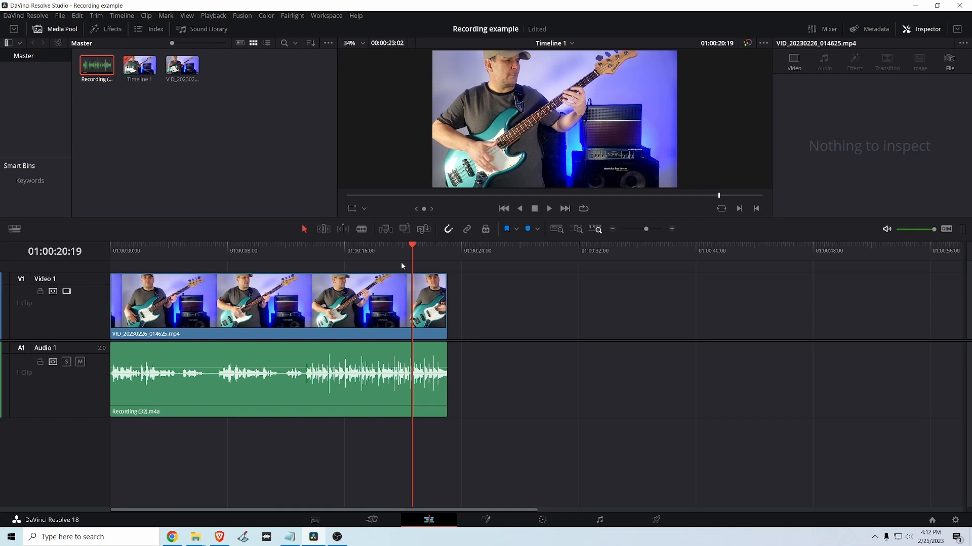
pyautogui.click(268, 300)
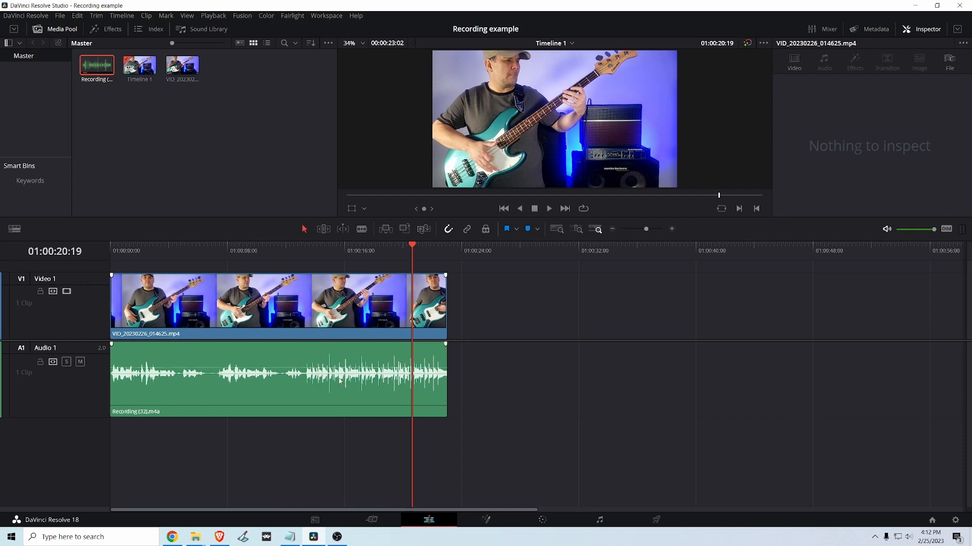
pyautogui.moveTo(340, 451)
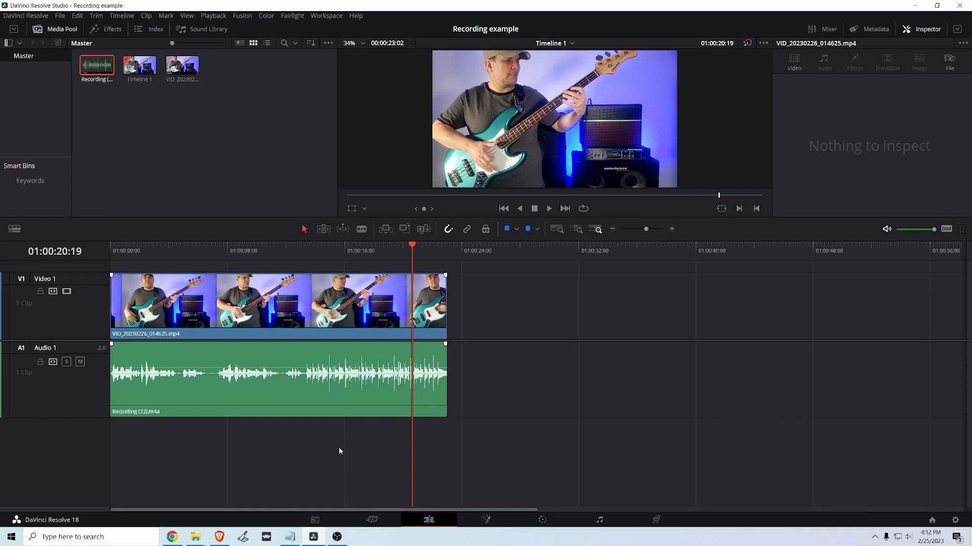
pyautogui.moveTo(350, 388)
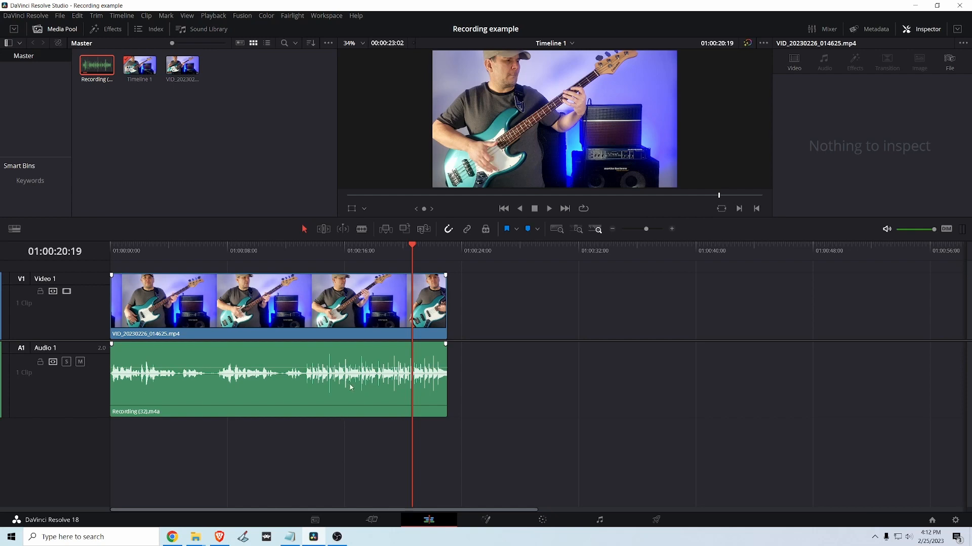
pyautogui.moveTo(338, 442)
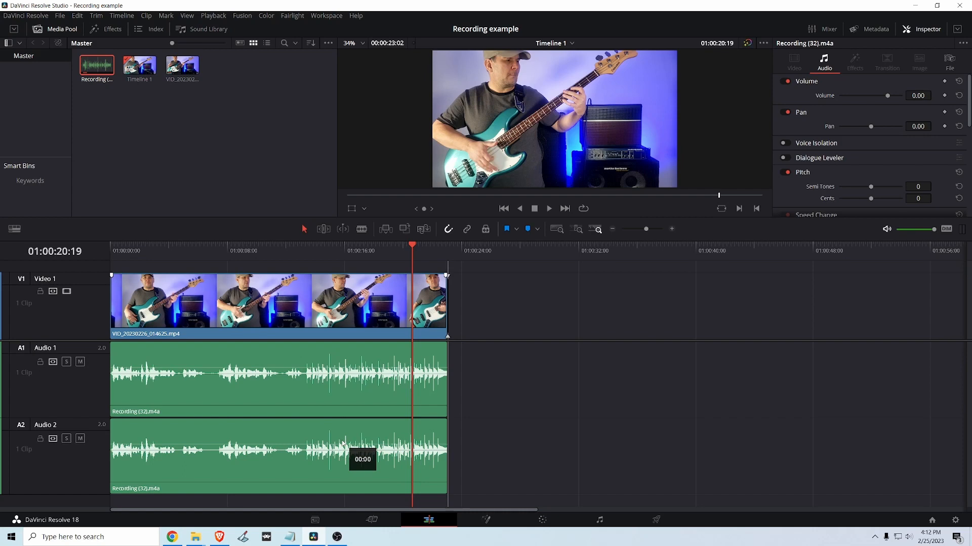
# Set the first audio clip's source channels to Embedded Channel 1 in Clip Attributes.
pyautogui.click(293, 377)
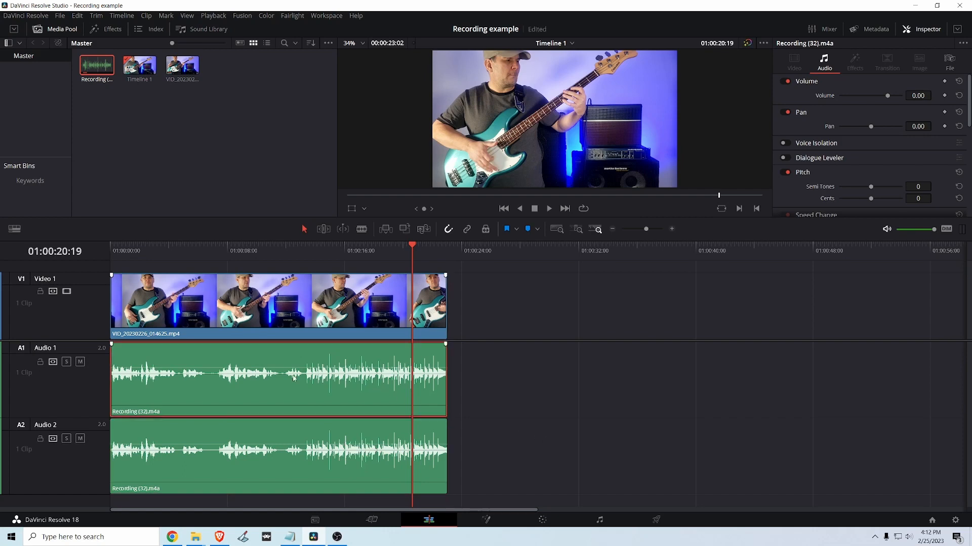
pyautogui.rightClick(293, 378)
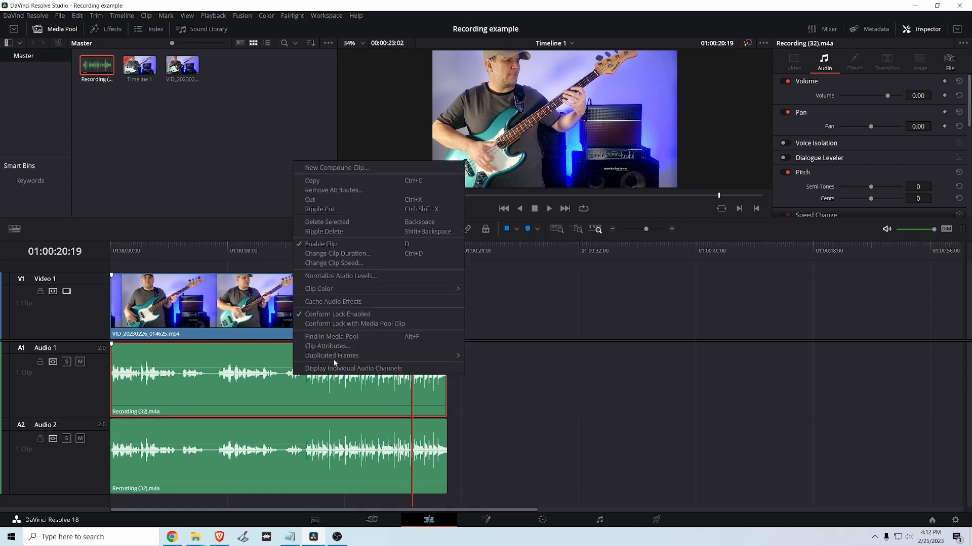
pyautogui.moveTo(346, 352)
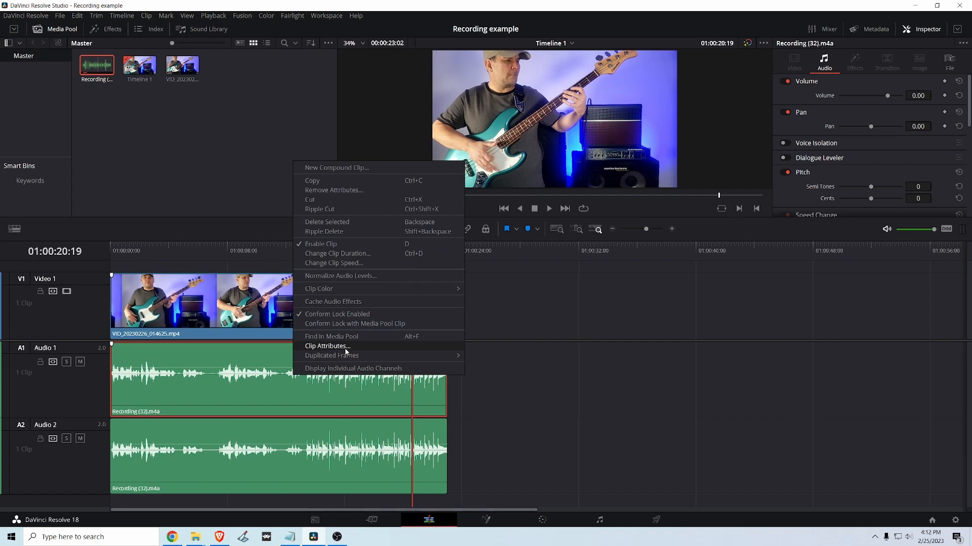
pyautogui.click(327, 346)
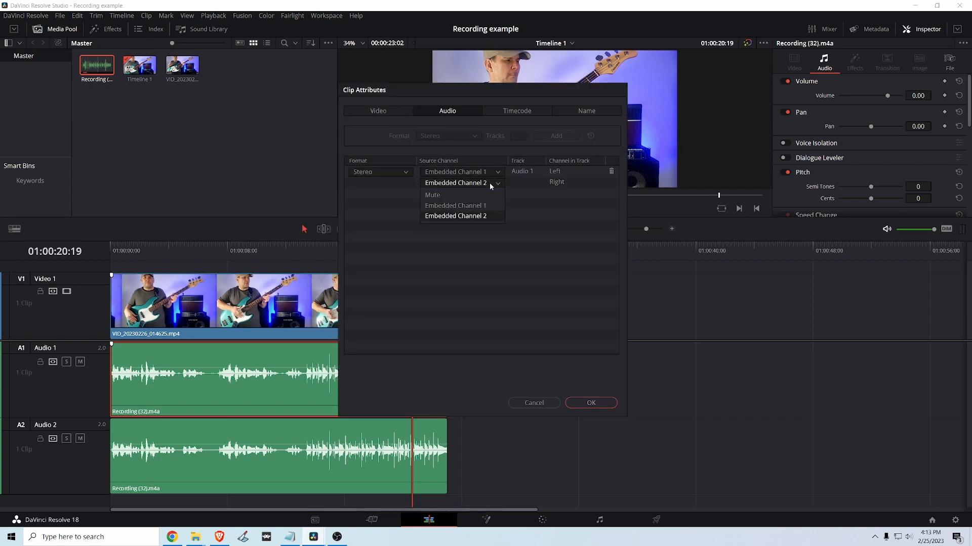
pyautogui.click(455, 206)
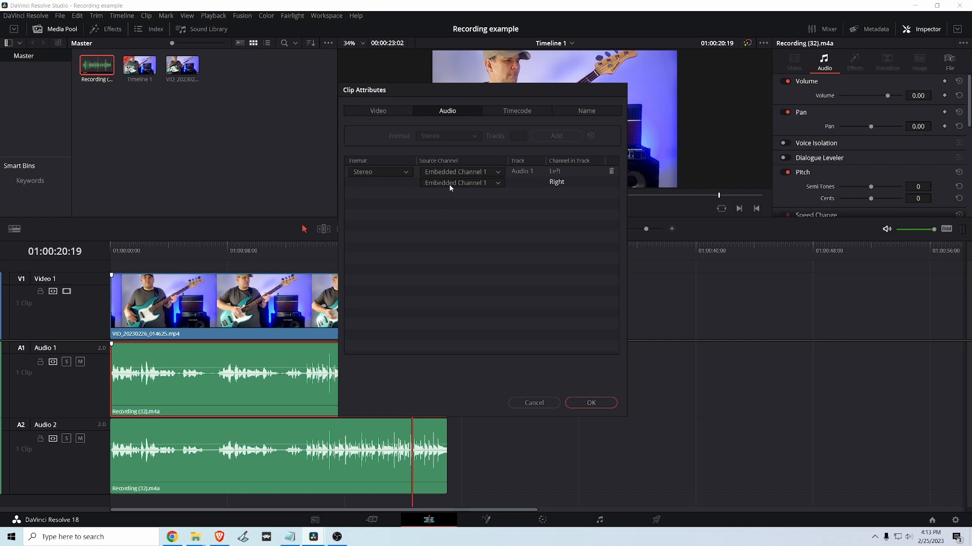
pyautogui.click(591, 403)
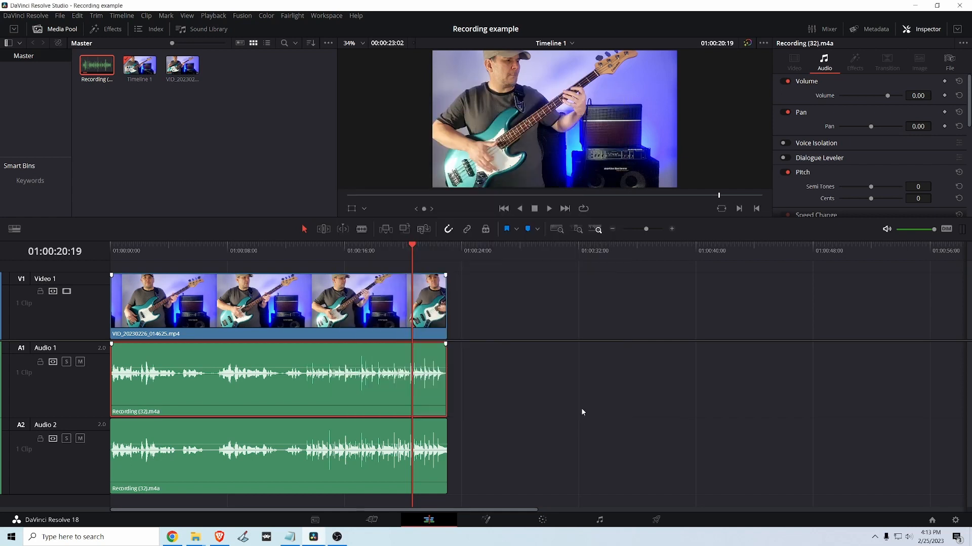
# Set the second audio clip's source channels to Embedded Channel 2 in Clip Attributes.
pyautogui.click(260, 464)
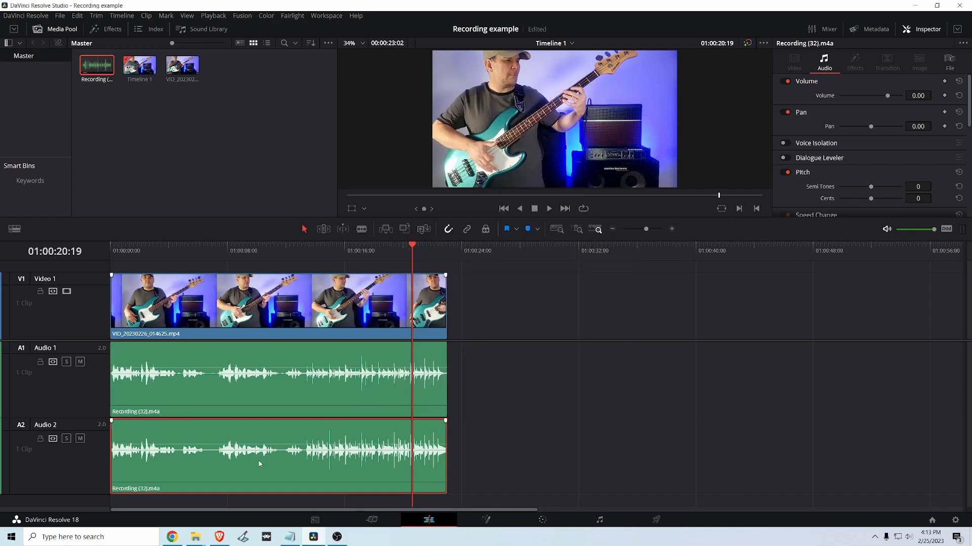
pyautogui.rightClick(260, 465)
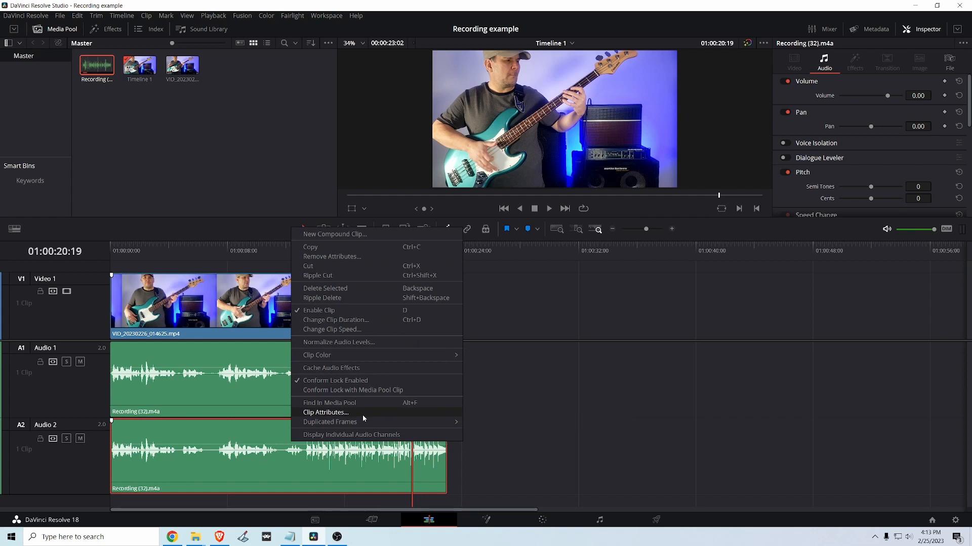
pyautogui.click(324, 412)
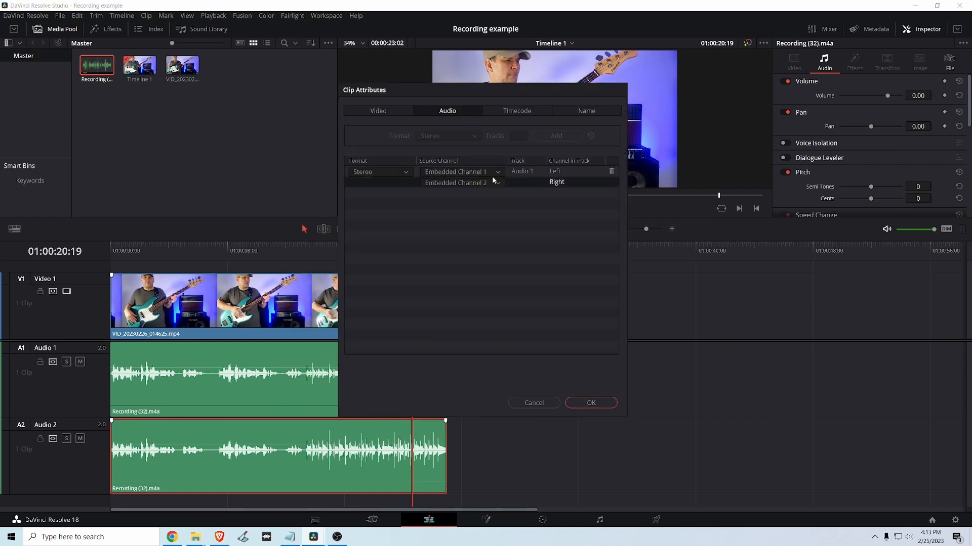
pyautogui.click(456, 183)
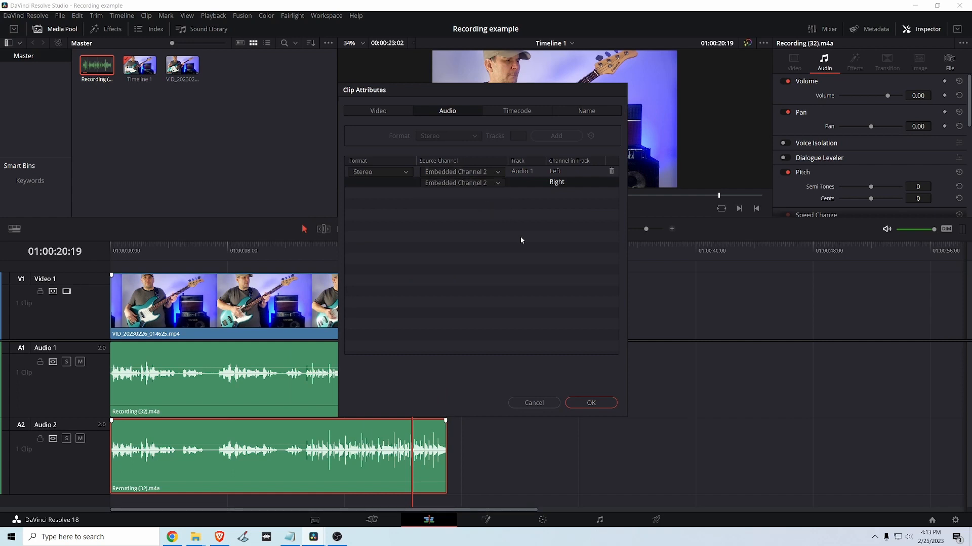
pyautogui.click(591, 402)
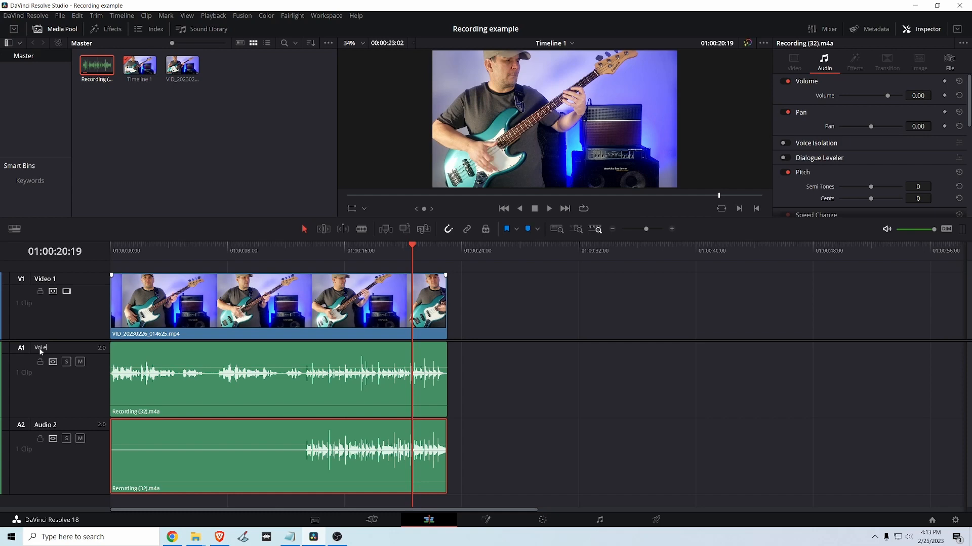
pyautogui.moveTo(64, 423)
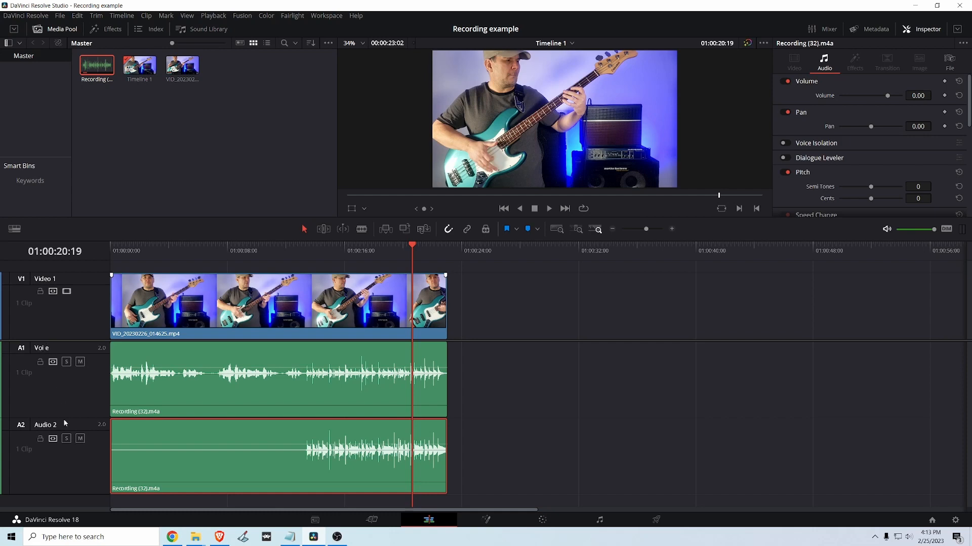
# Edit the audio track header names, naming A1 Voice and A2 Bass.
pyautogui.doubleClick(44, 425)
pyautogui.write('Bass')
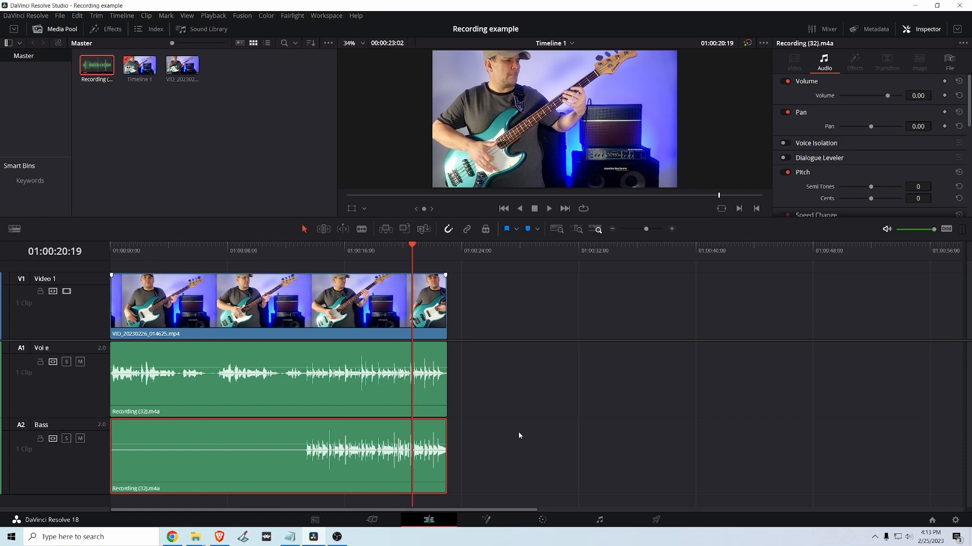
pyautogui.click(206, 250)
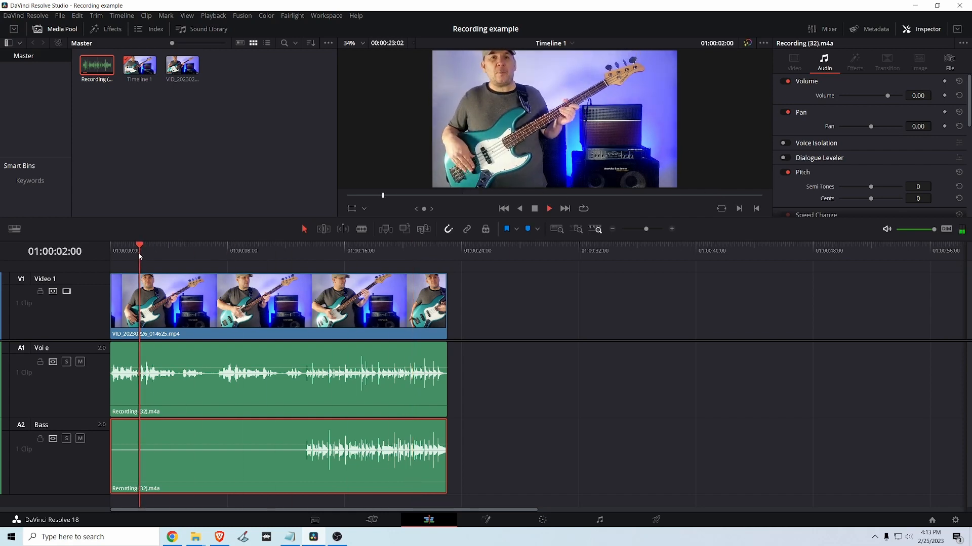
pyautogui.click(169, 251)
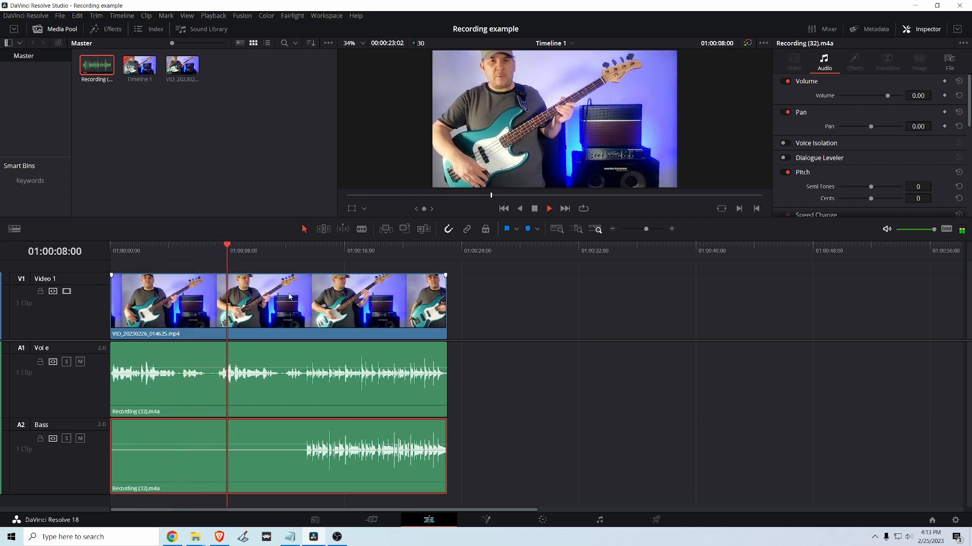
pyautogui.click(243, 251)
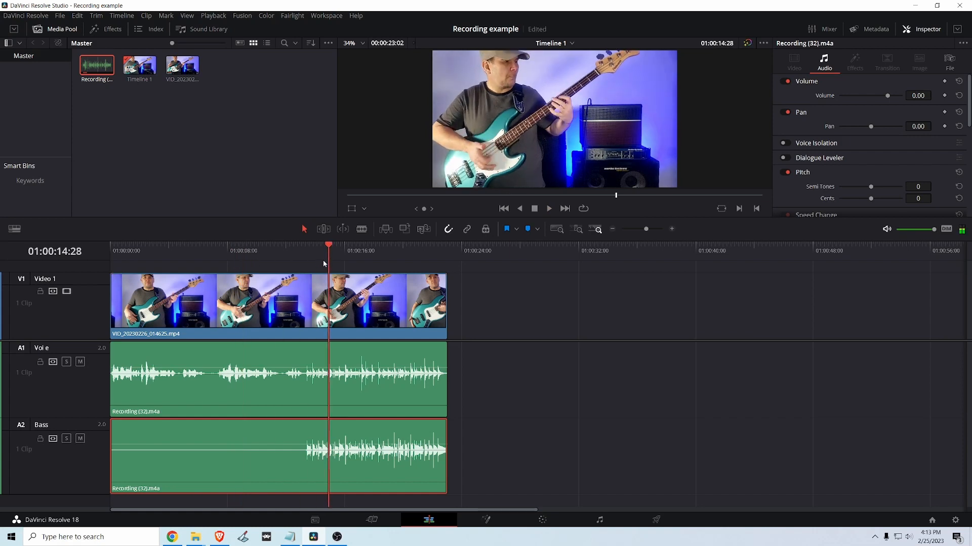
pyautogui.click(548, 209)
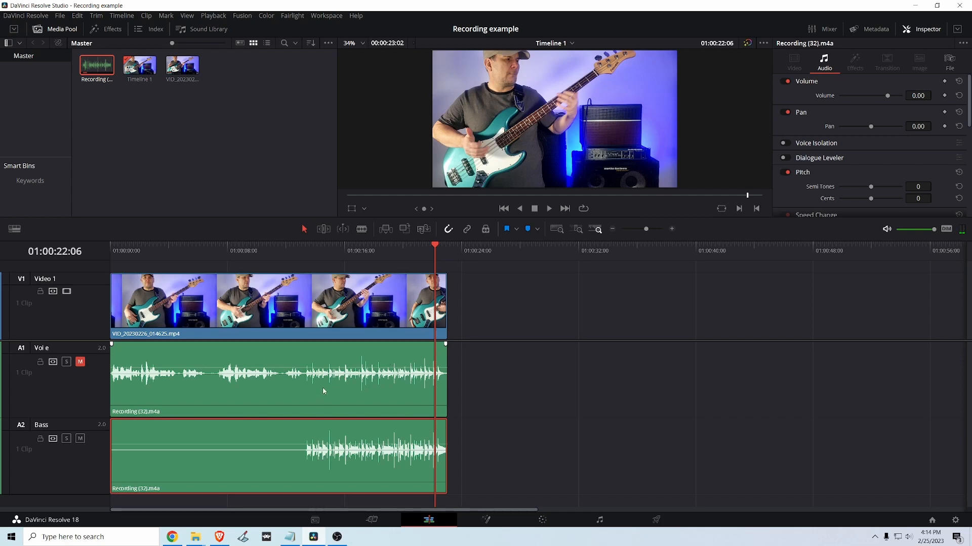
pyautogui.moveTo(329, 400)
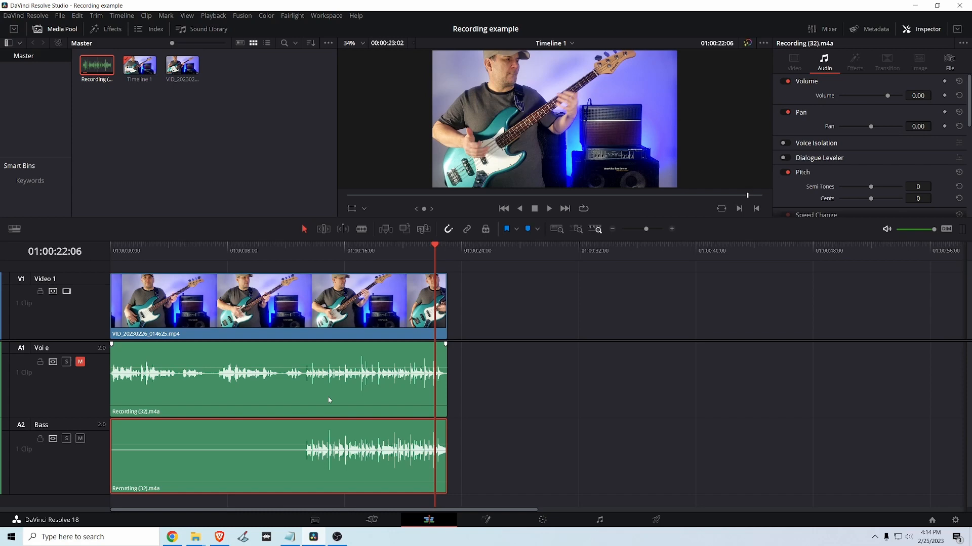
pyautogui.moveTo(349, 353)
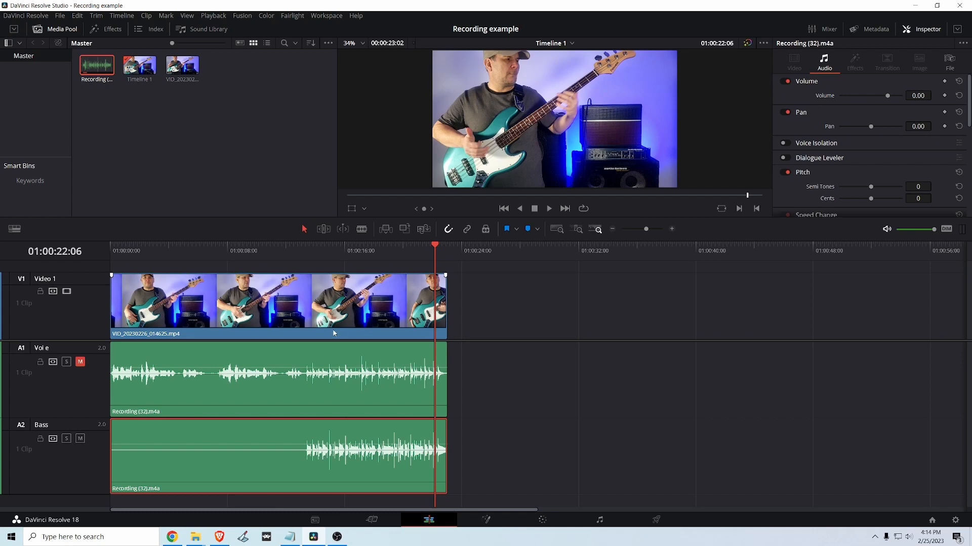
pyautogui.moveTo(351, 327)
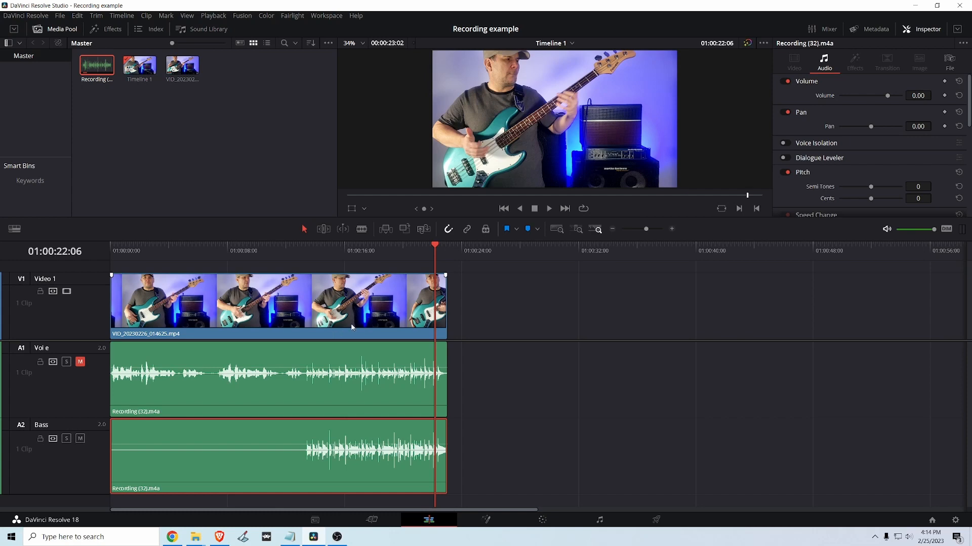
pyautogui.moveTo(339, 362)
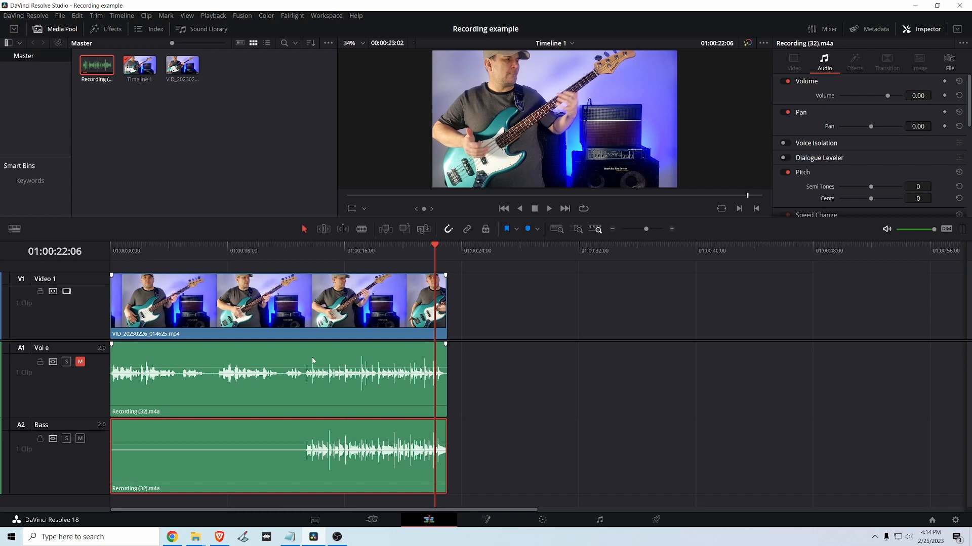
pyautogui.moveTo(596, 520)
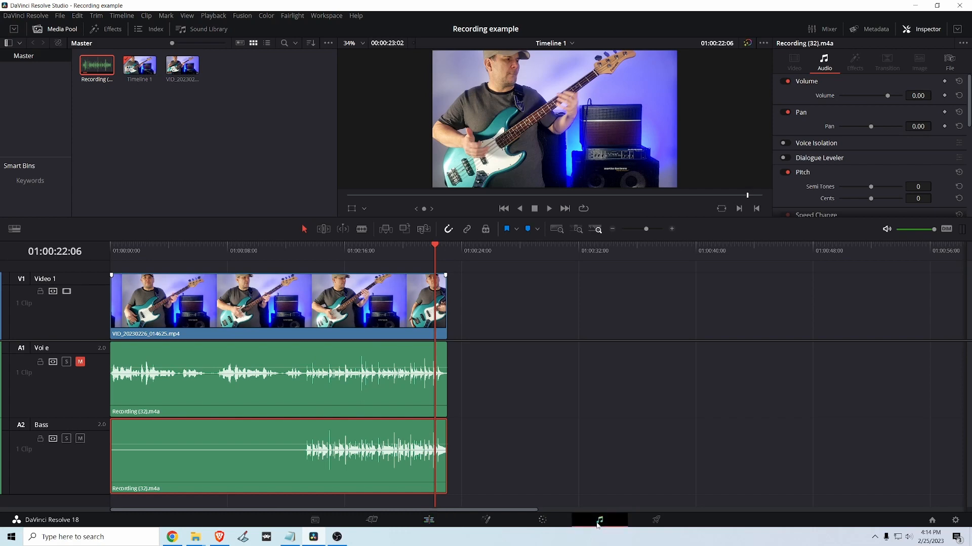
# On the Fairlight page, enable the Voice track compressor at -50 threshold and 20:1 ratio.
pyautogui.click(600, 520)
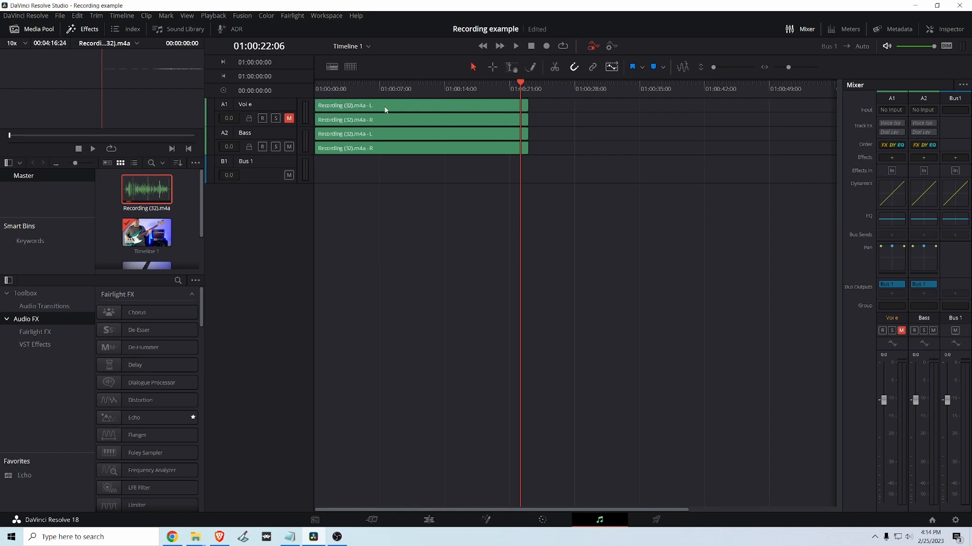
pyautogui.moveTo(864, 190)
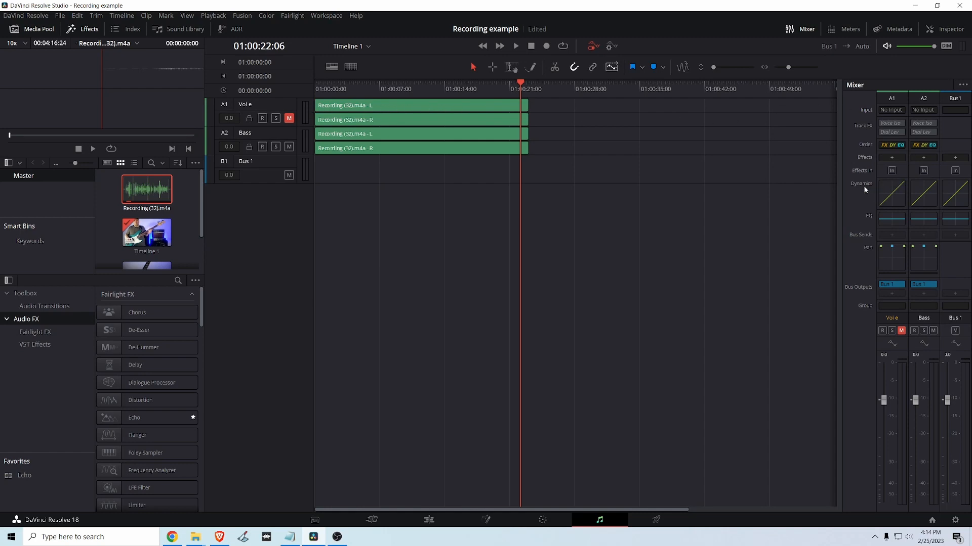
pyautogui.click(891, 192)
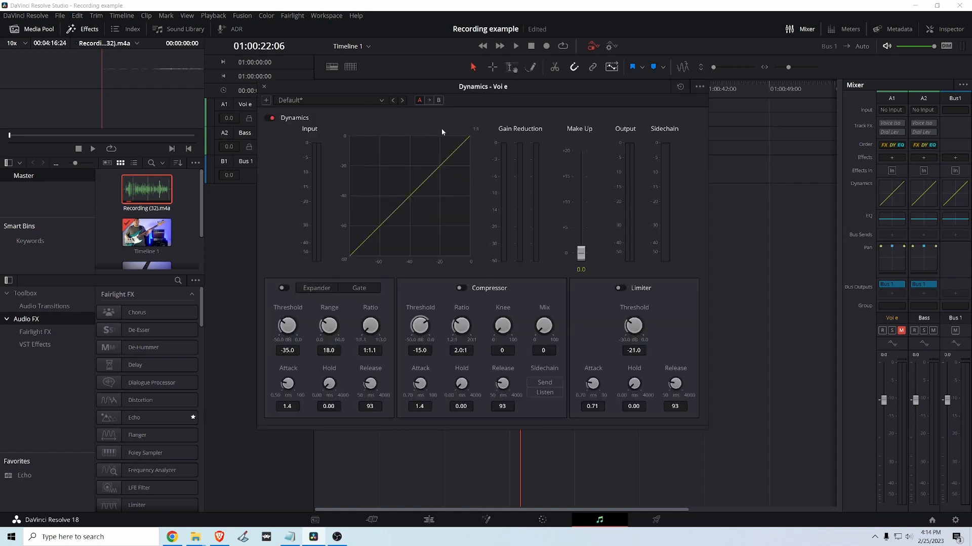
pyautogui.click(461, 288)
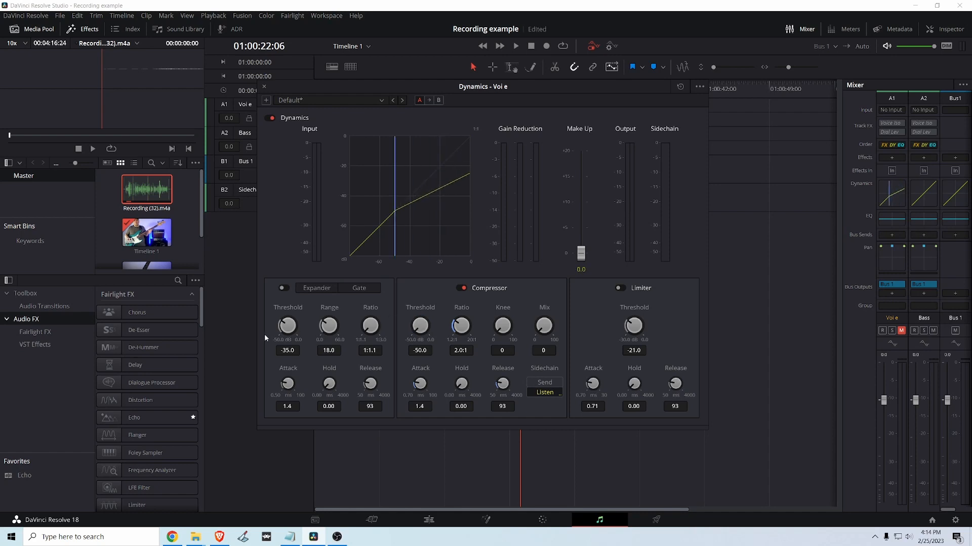
pyautogui.moveTo(461, 326); pyautogui.dragTo(461, 303)
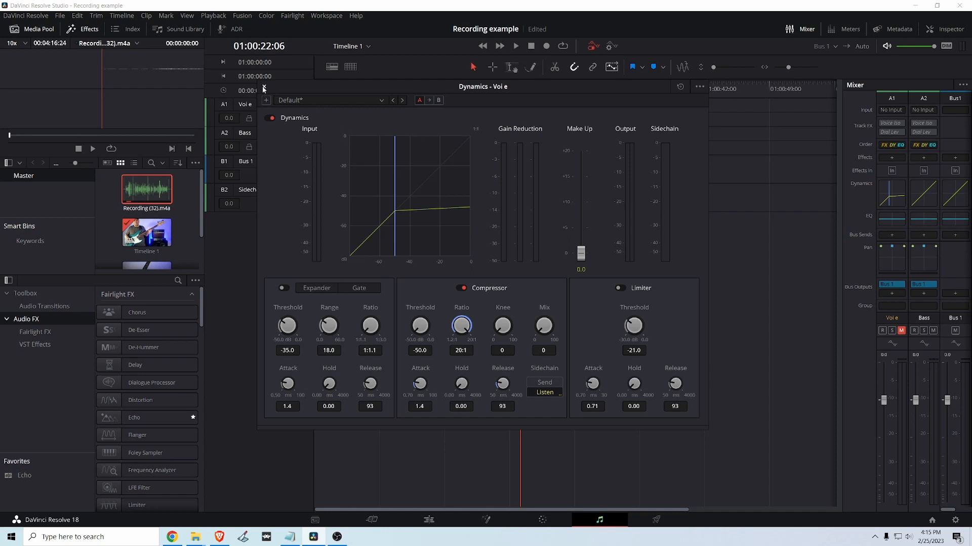
# Enable the Bass track's sidechain send, check the Voice dynamics, and close the Dynamics window.
pyautogui.click(266, 89)
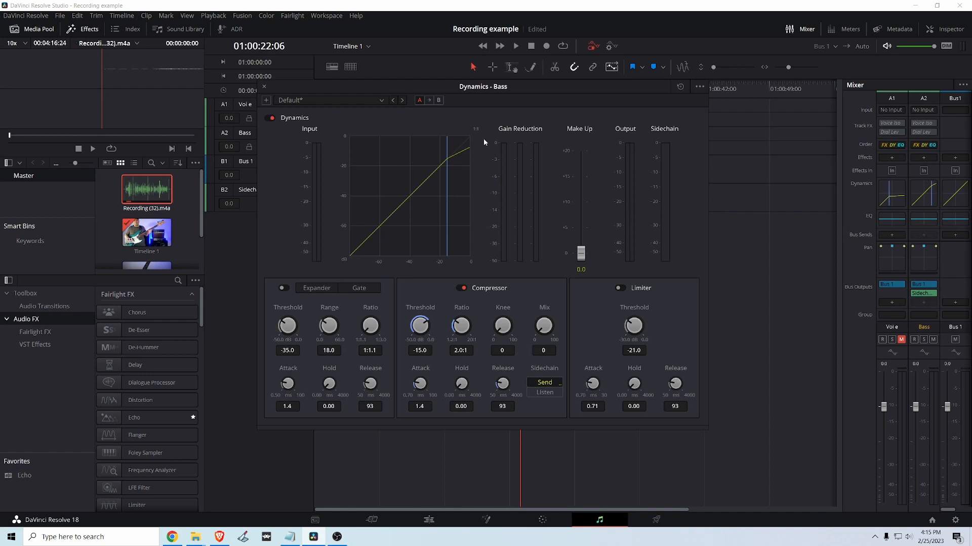
pyautogui.click(264, 86)
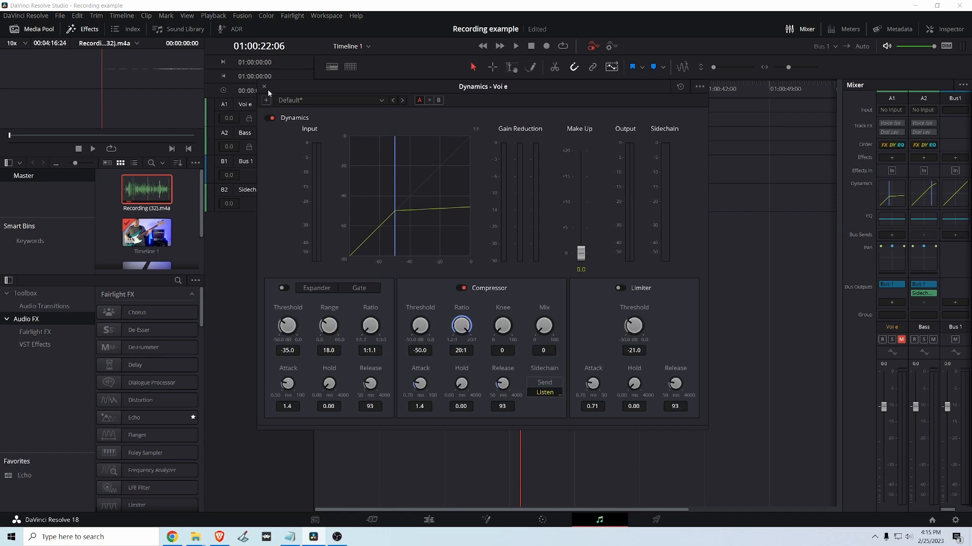
pyautogui.moveTo(264, 88)
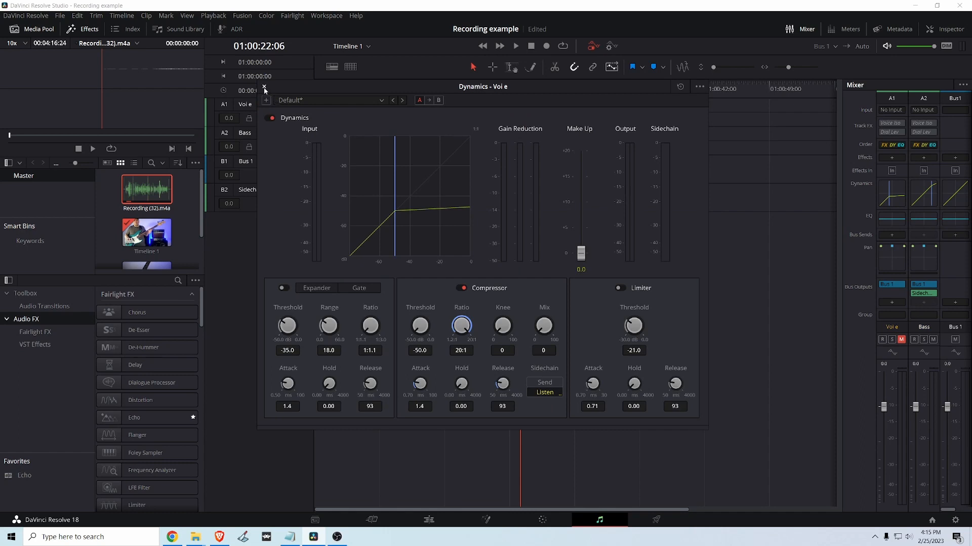
pyautogui.click(265, 88)
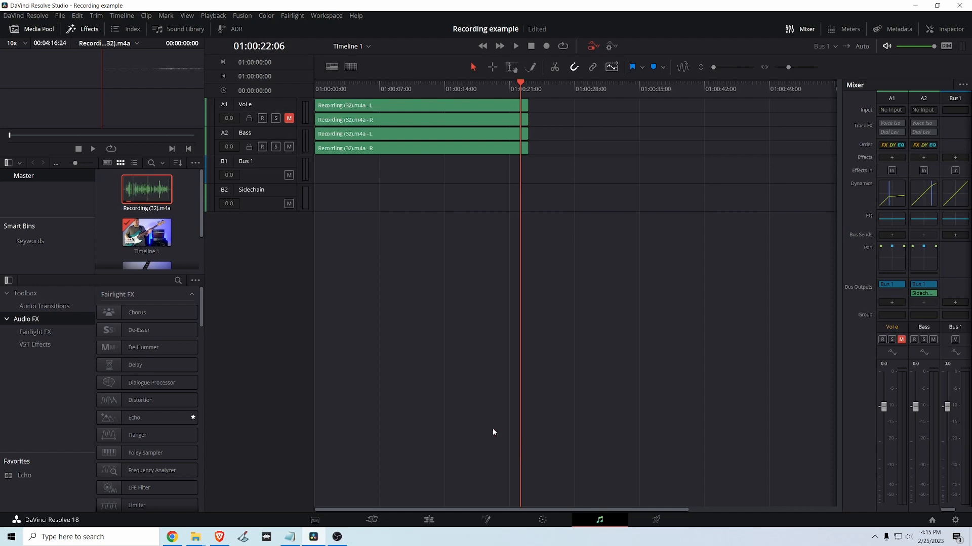
# On the Edit page, unmute the A1 Voice track, then play and stop to hear the ducking.
pyautogui.click(428, 520)
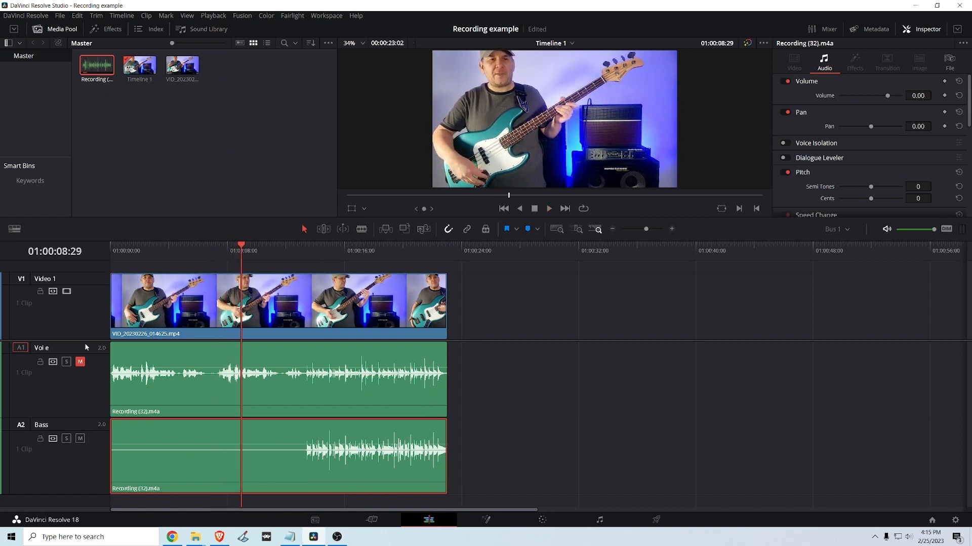
pyautogui.click(549, 209)
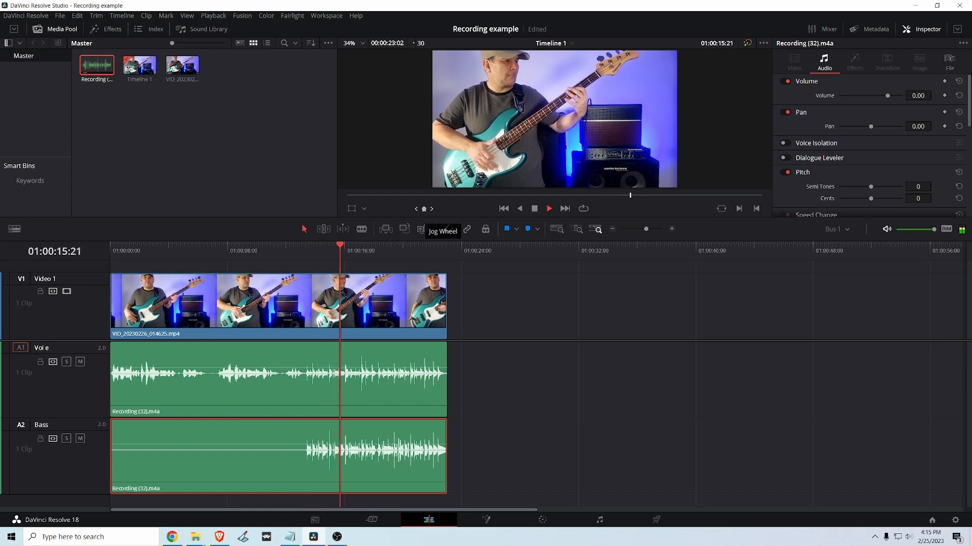
pyautogui.click(549, 208)
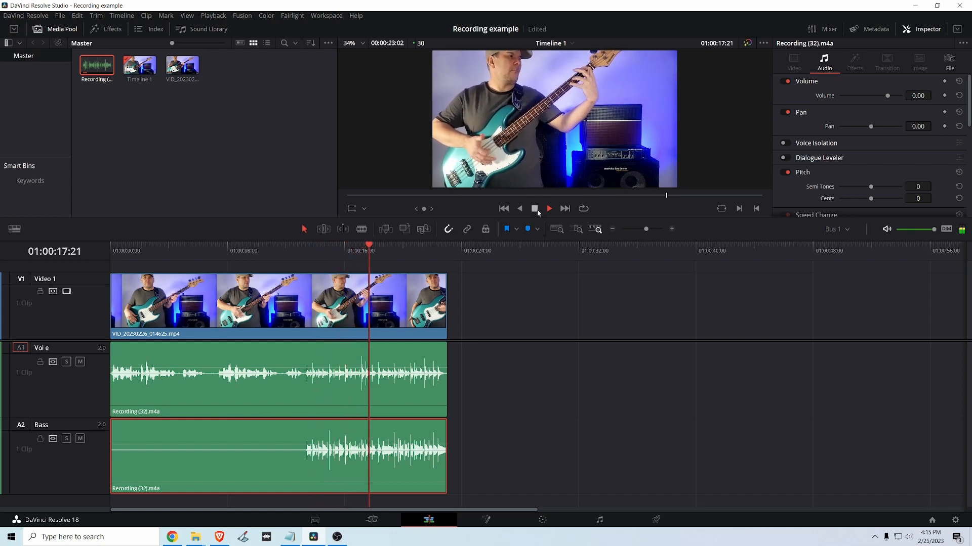
pyautogui.click(534, 208)
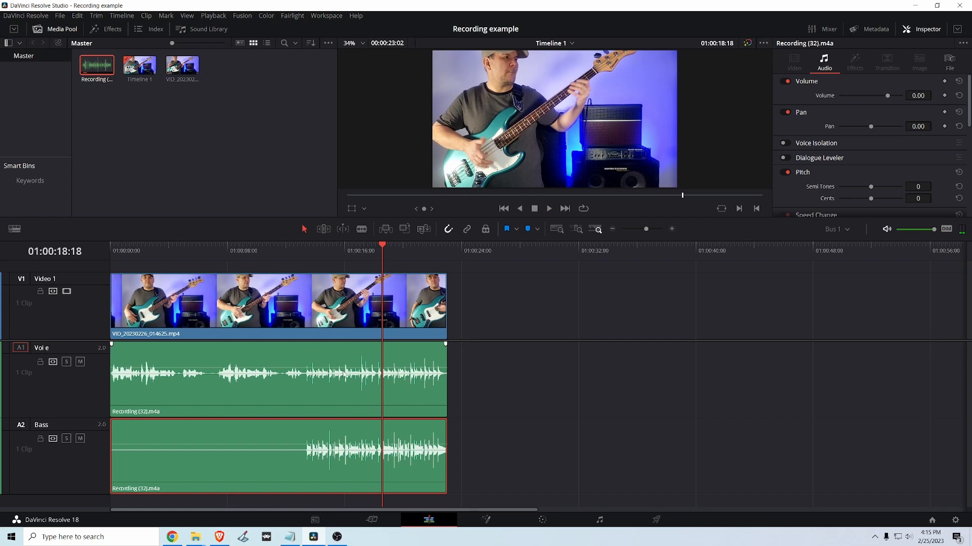
pyautogui.moveTo(420, 386)
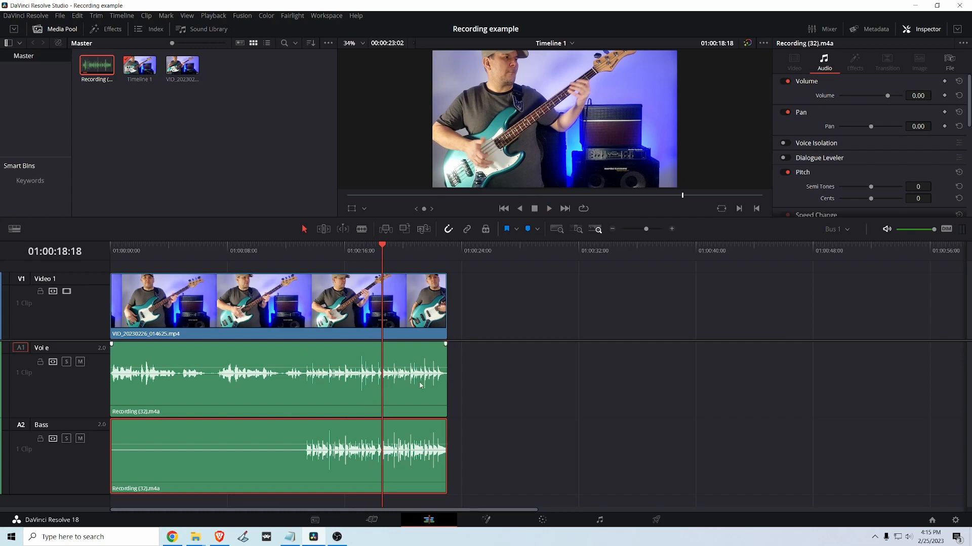
pyautogui.moveTo(323, 394)
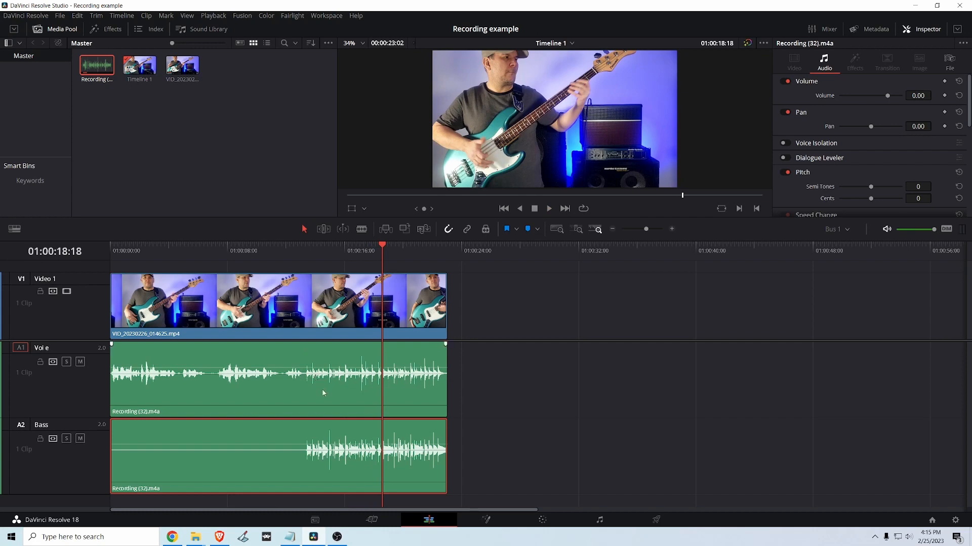
pyautogui.moveTo(299, 376)
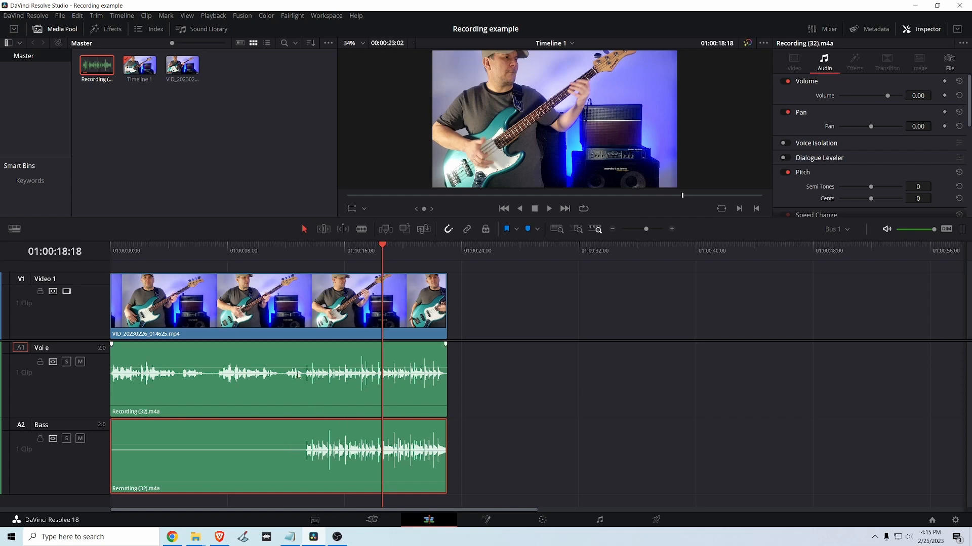
pyautogui.moveTo(552, 395)
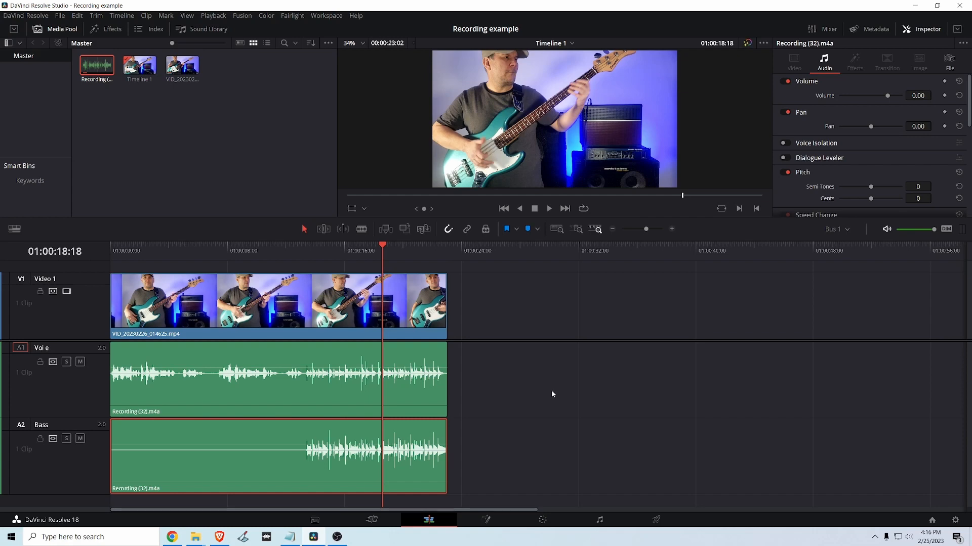